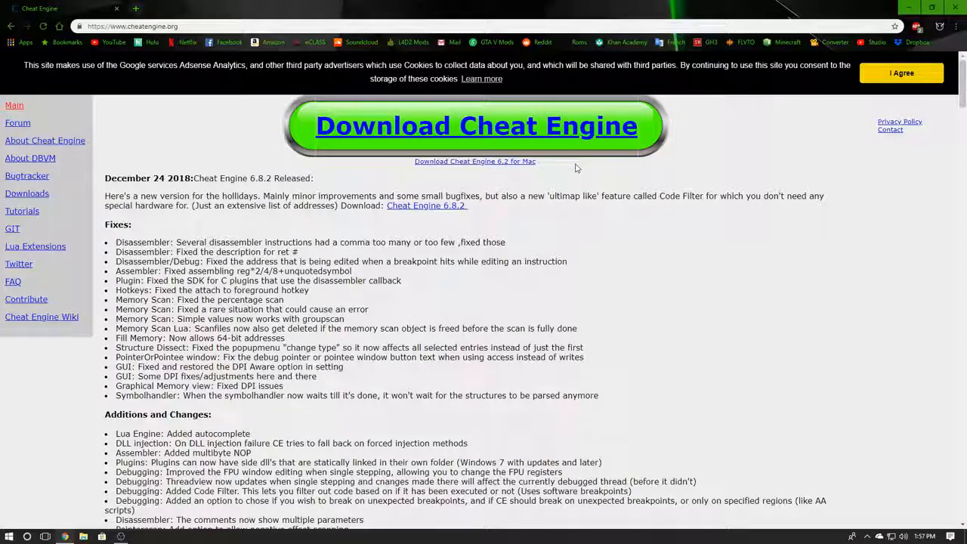
{"action": "mouse_move", "coordinate": [424, 182]}
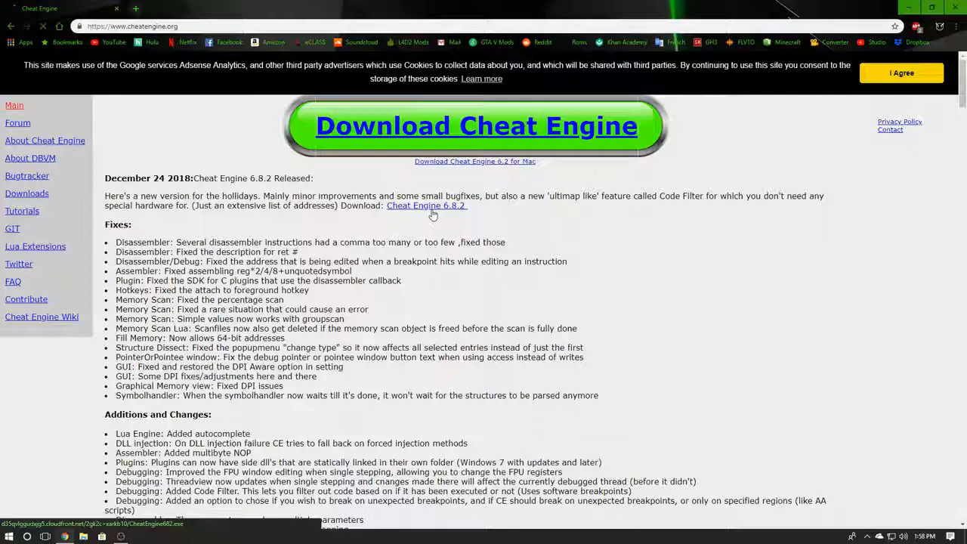
Step: Start the Cheat Engine 6.8.2 installer download from cheatengine.org
{"action": "left_click", "coordinate": [427, 205]}
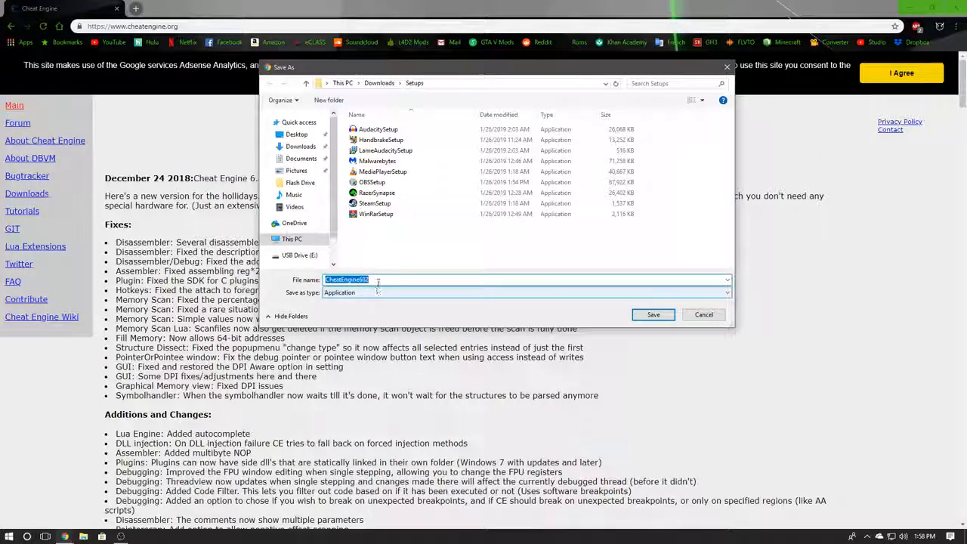
Step: Name the installer CheatEngineSetup and save it into the Downloads Setups folder
{"action": "key", "text": "Delete"}
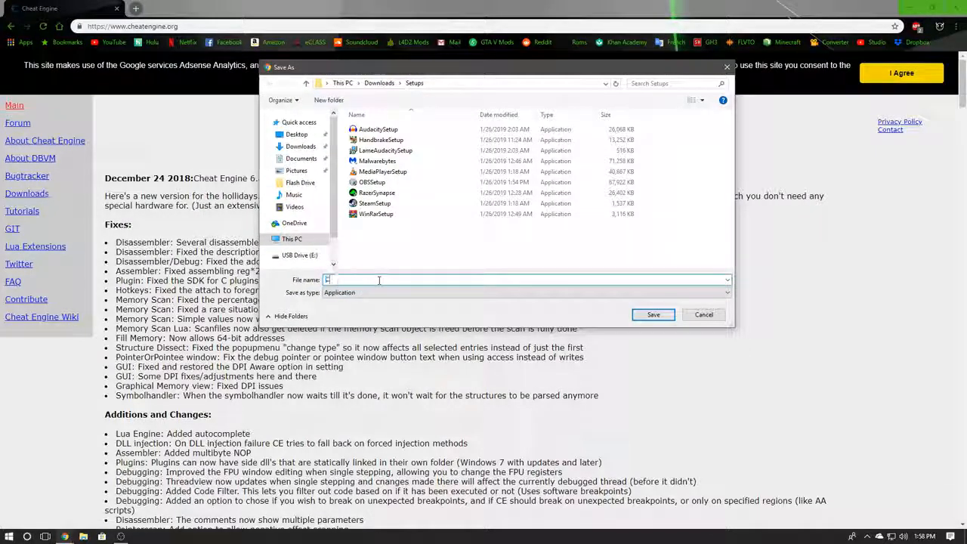
{"action": "type", "text": "Cheat"}
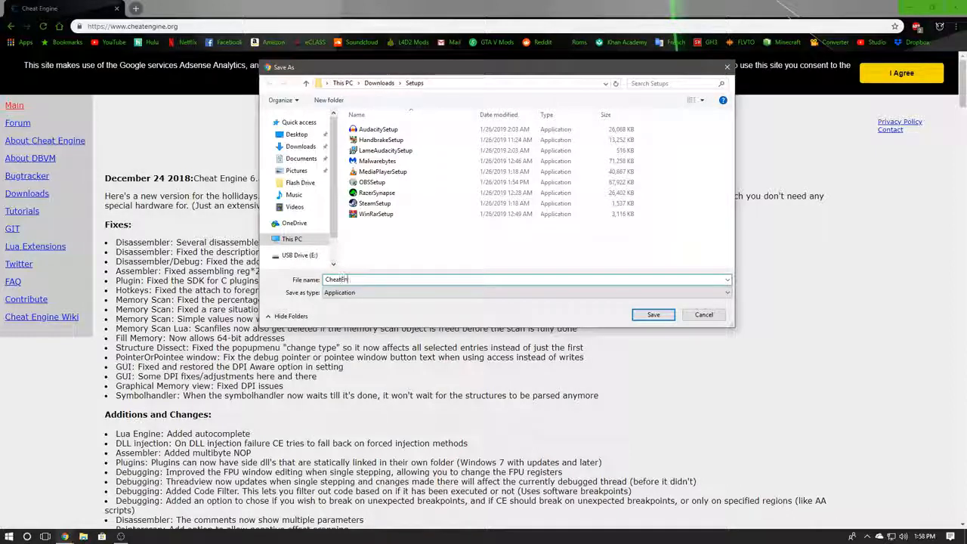
{"action": "type", "text": "Engine"}
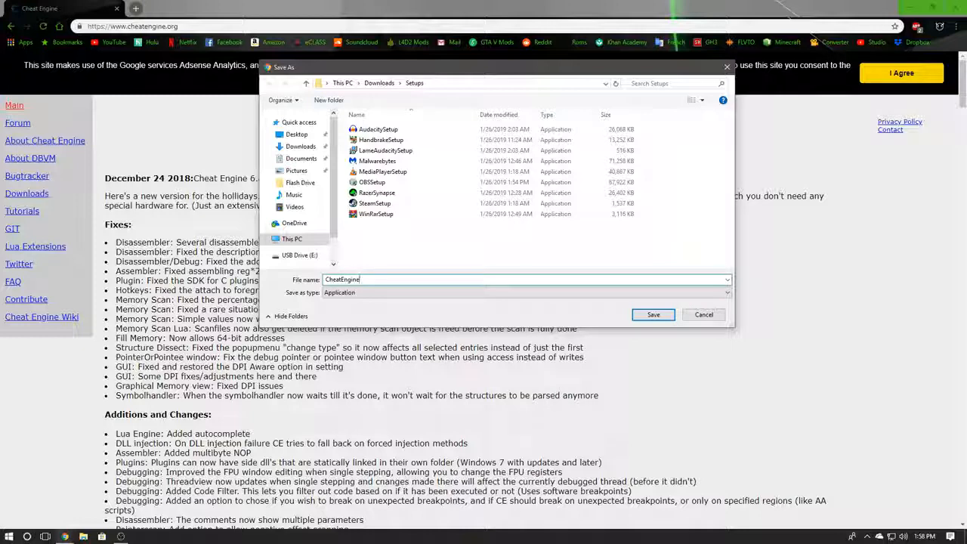
{"action": "type", "text": "!"}
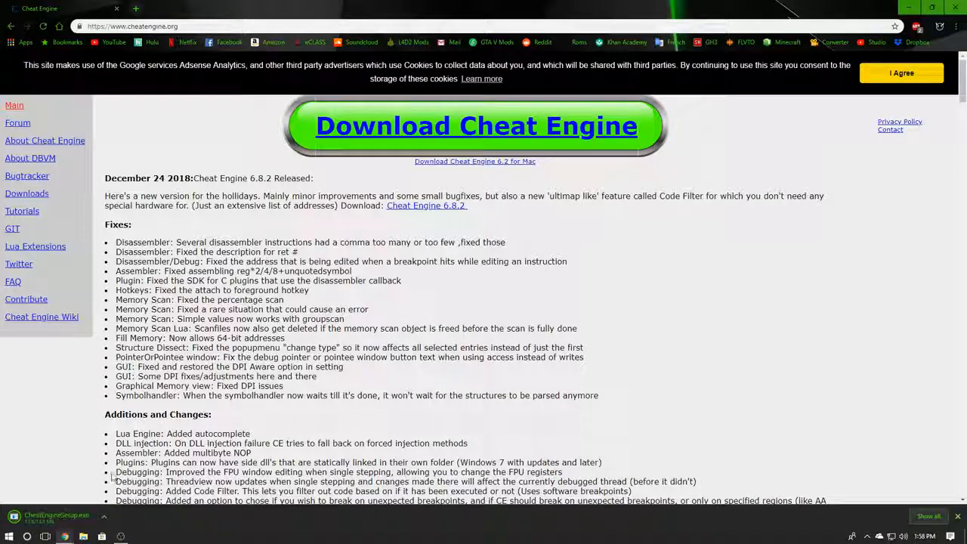
{"action": "mouse_move", "coordinate": [113, 462]}
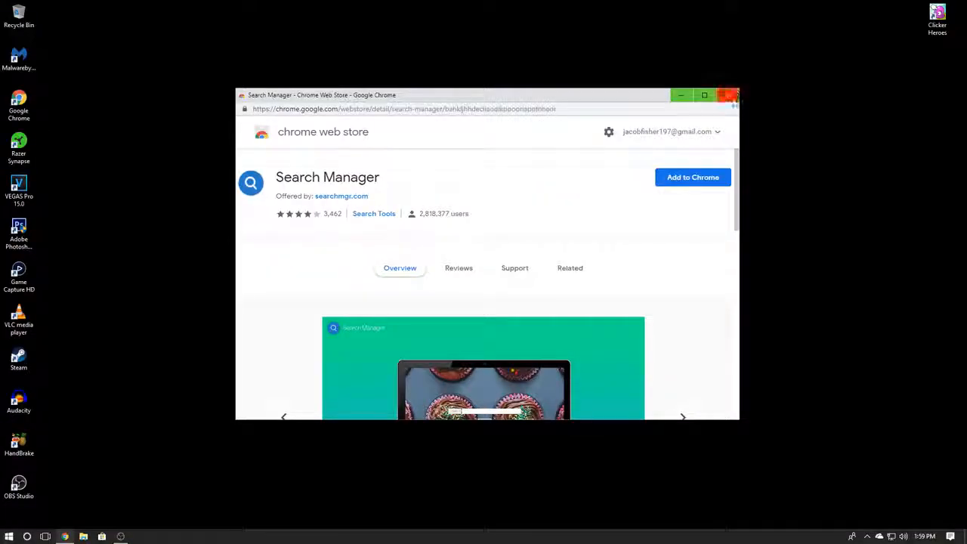
Step: Reach Windows Defender under Update & Security and launch the Security Center
{"action": "left_click", "coordinate": [9, 536]}
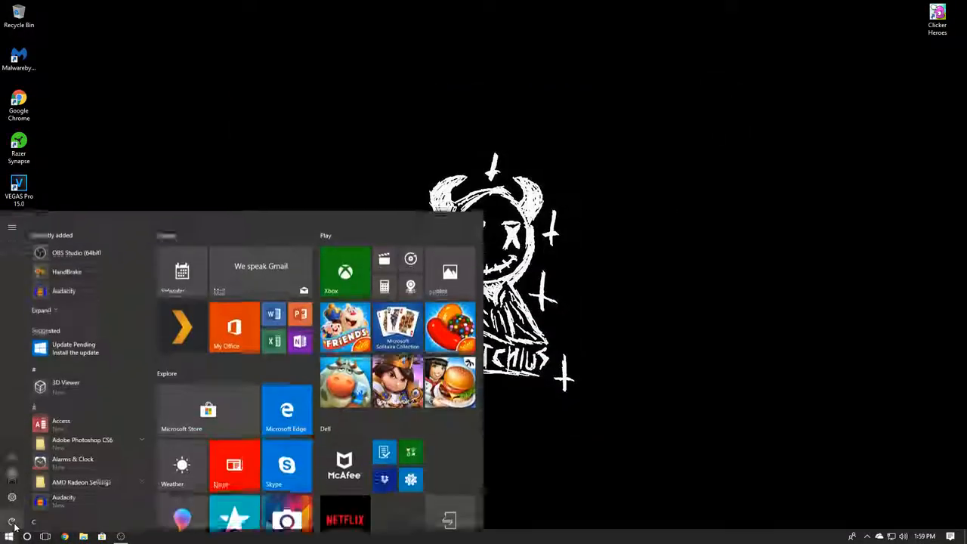
{"action": "left_click", "coordinate": [11, 497]}
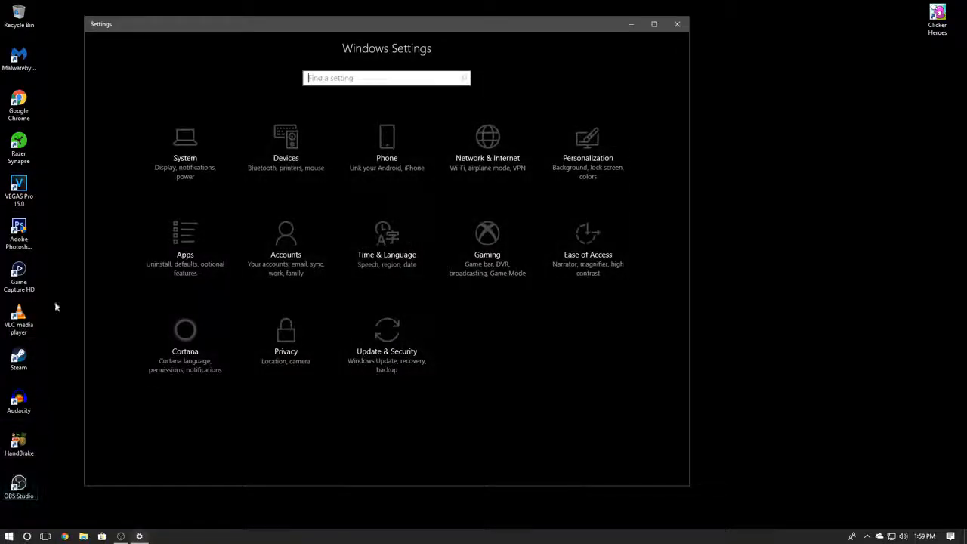
{"action": "left_click", "coordinate": [386, 339]}
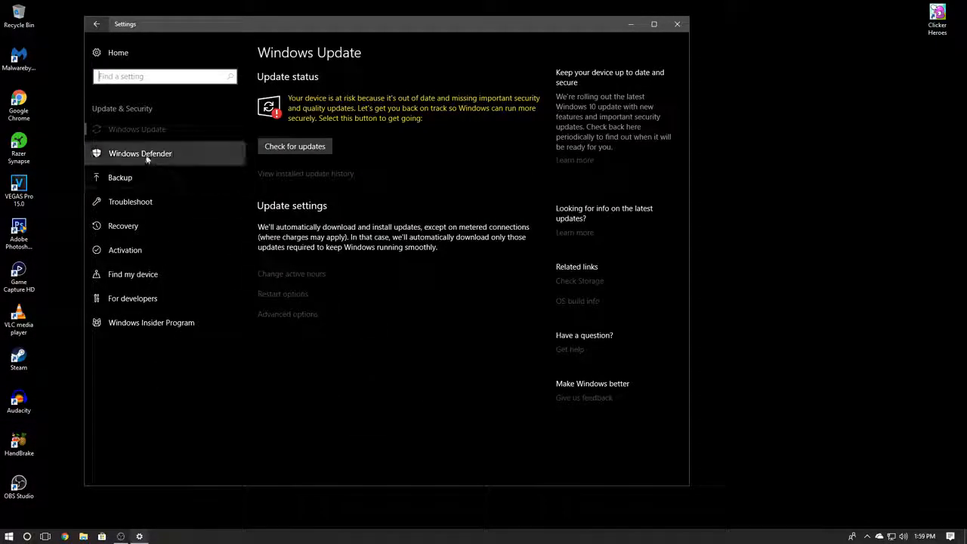
{"action": "left_click", "coordinate": [140, 153]}
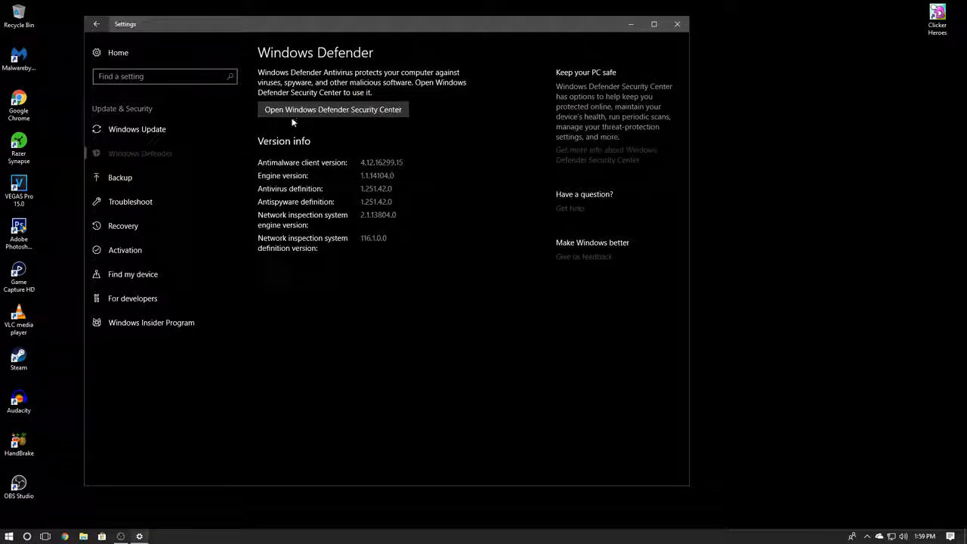
{"action": "left_click", "coordinate": [677, 24]}
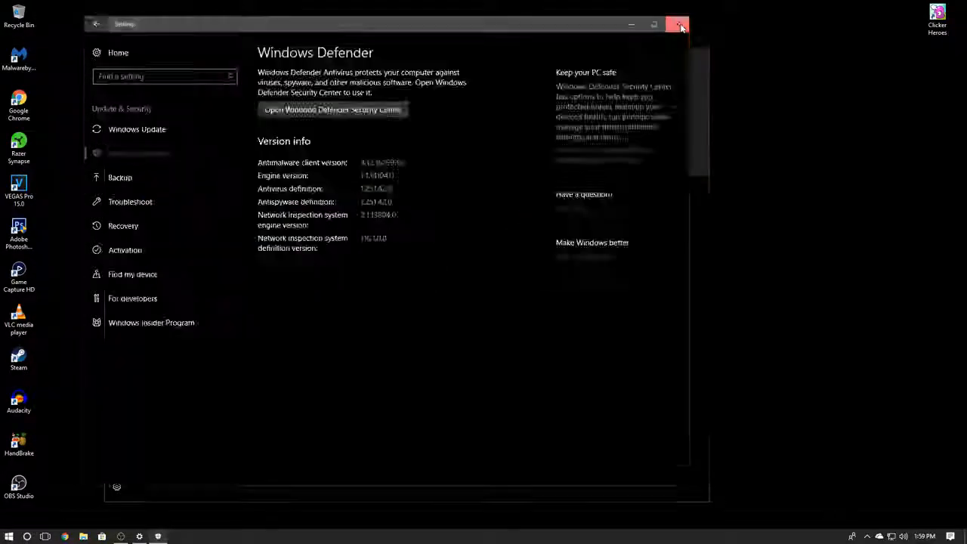
Step: Review the Virus & threat protection settings, then close the Security Center
{"action": "left_click", "coordinate": [331, 110]}
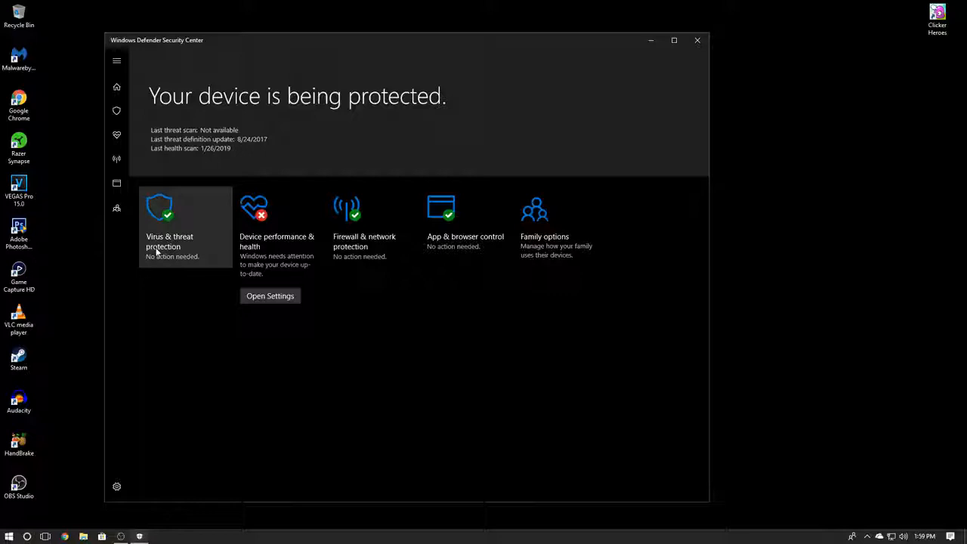
{"action": "left_click", "coordinate": [169, 241]}
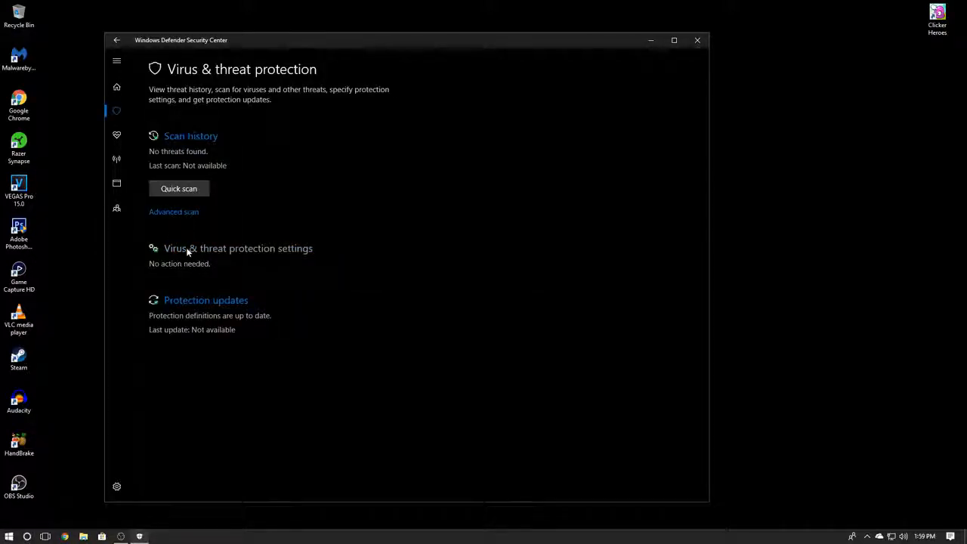
{"action": "left_click", "coordinate": [238, 248]}
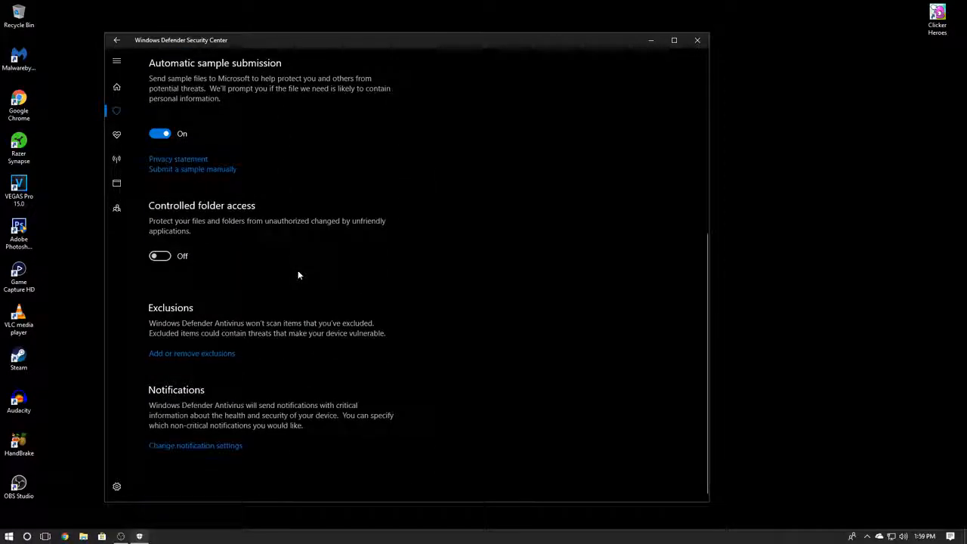
{"action": "mouse_move", "coordinate": [206, 362]}
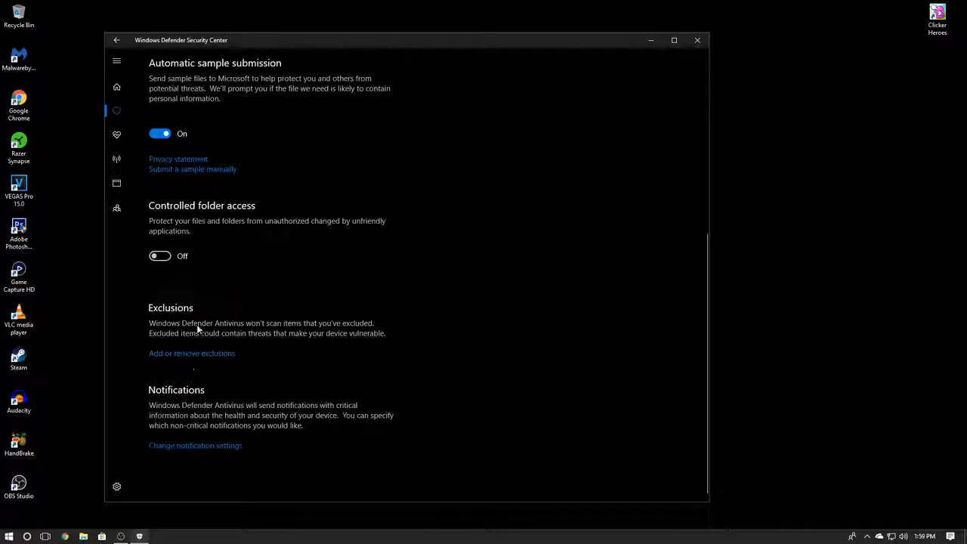
{"action": "mouse_move", "coordinate": [217, 374]}
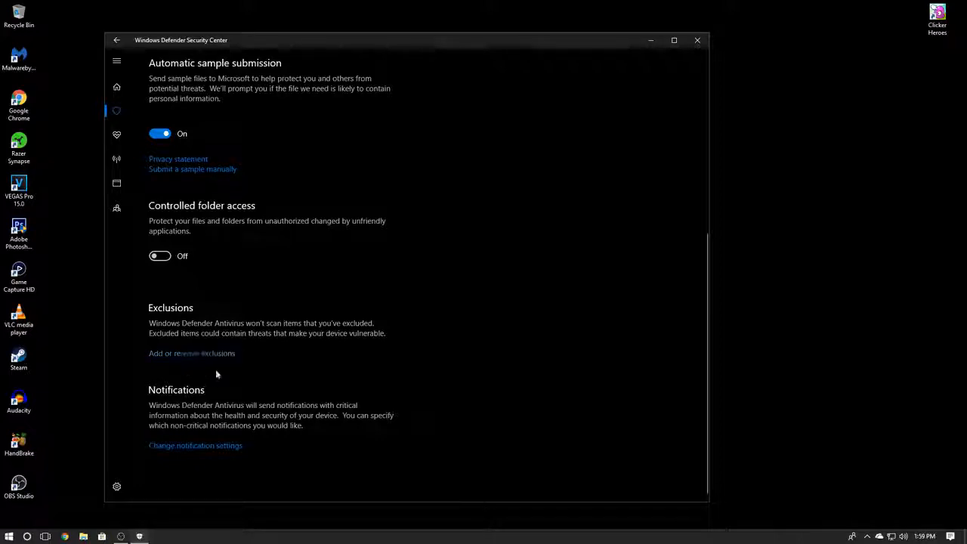
{"action": "left_click", "coordinate": [696, 40]}
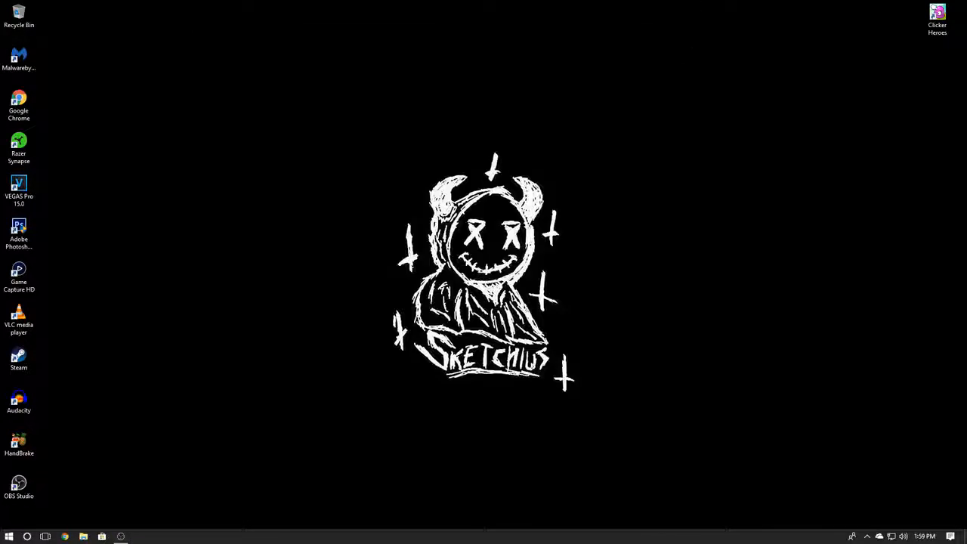
{"action": "mouse_move", "coordinate": [84, 537]}
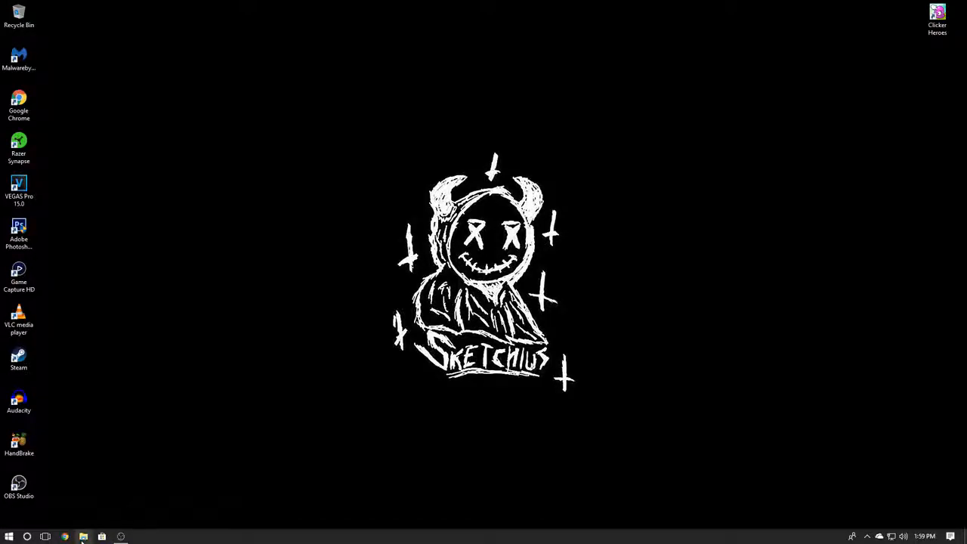
Step: Browse to Downloads > Setups and select the CheatEngineSetup installer
{"action": "left_click", "coordinate": [83, 536]}
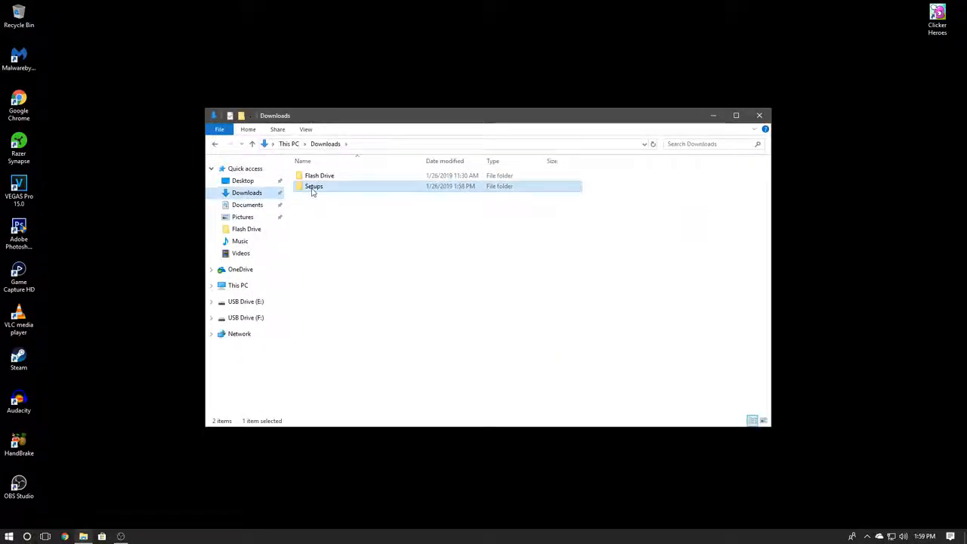
{"action": "double_click", "coordinate": [313, 186]}
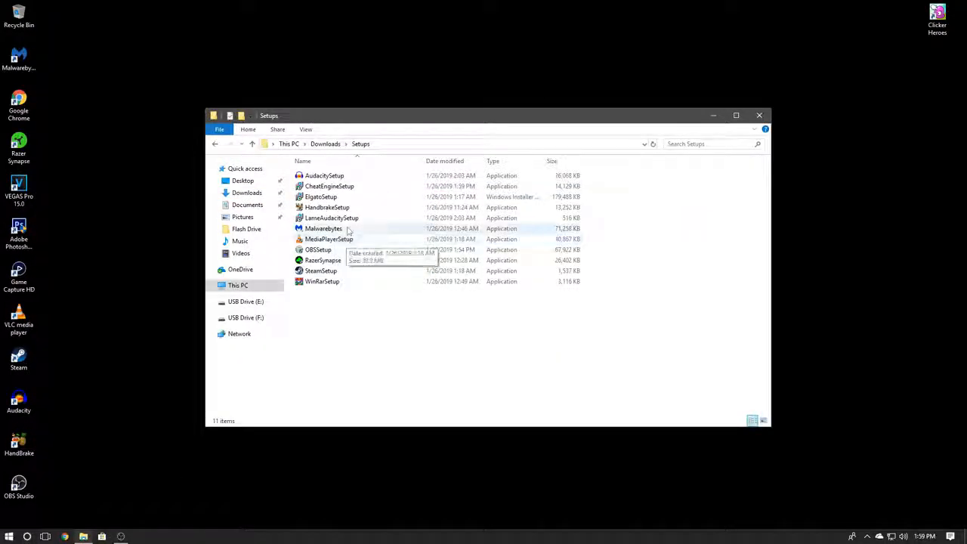
{"action": "left_click", "coordinate": [328, 186]}
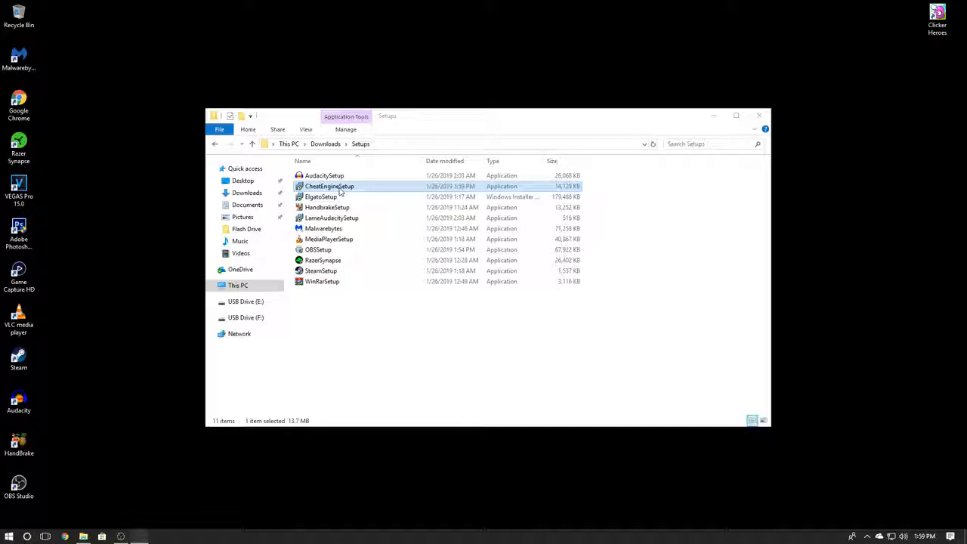
Step: Run CheatEngineSetup and accept the license agreement
{"action": "double_click", "coordinate": [329, 186]}
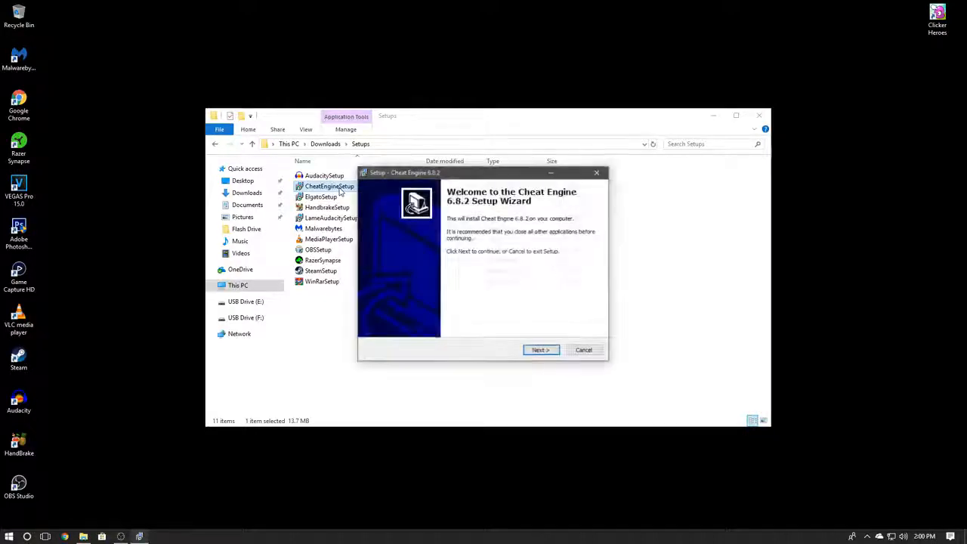
{"action": "left_click", "coordinate": [539, 350]}
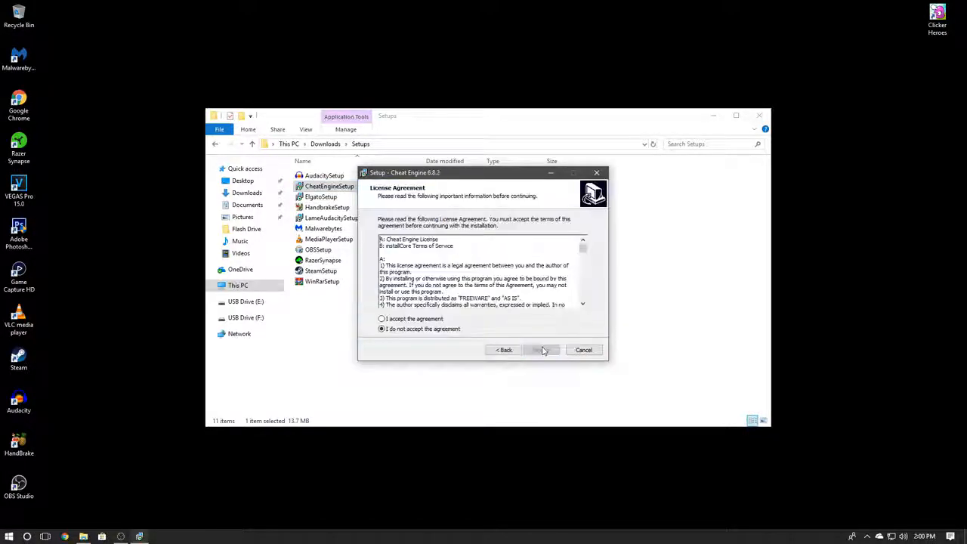
{"action": "left_click", "coordinate": [381, 318]}
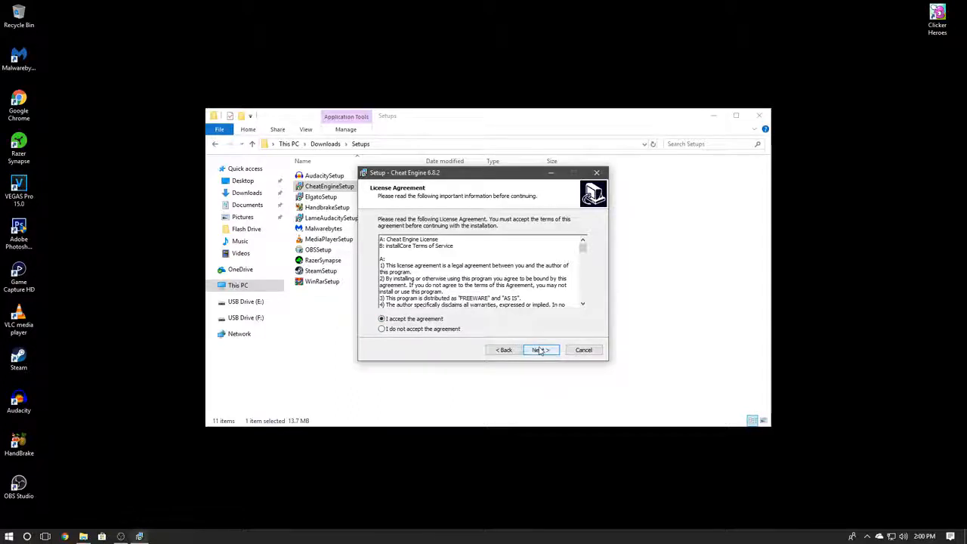
{"action": "left_click", "coordinate": [539, 349]}
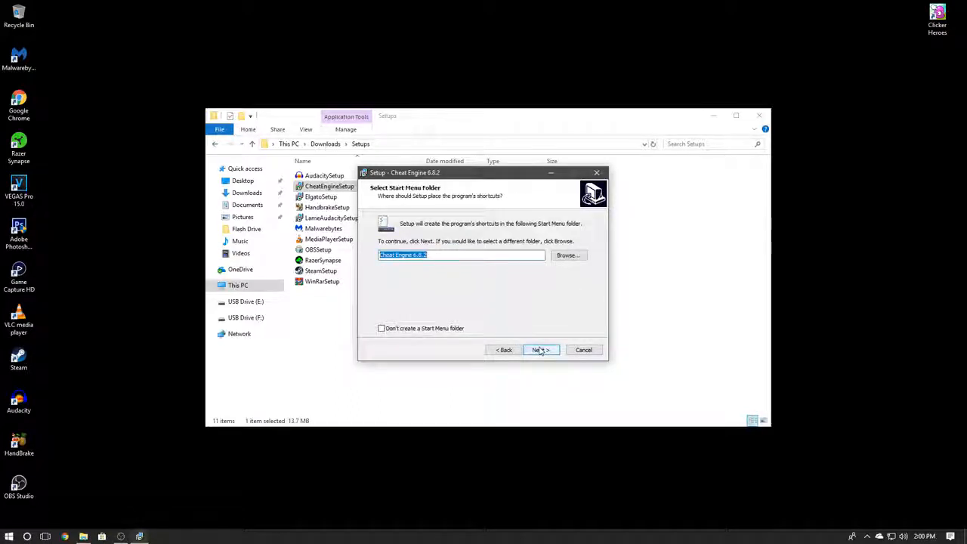
Step: Keep the default folder, desktop icon and update check, skip the browser offer, and install
{"action": "left_click", "coordinate": [539, 350]}
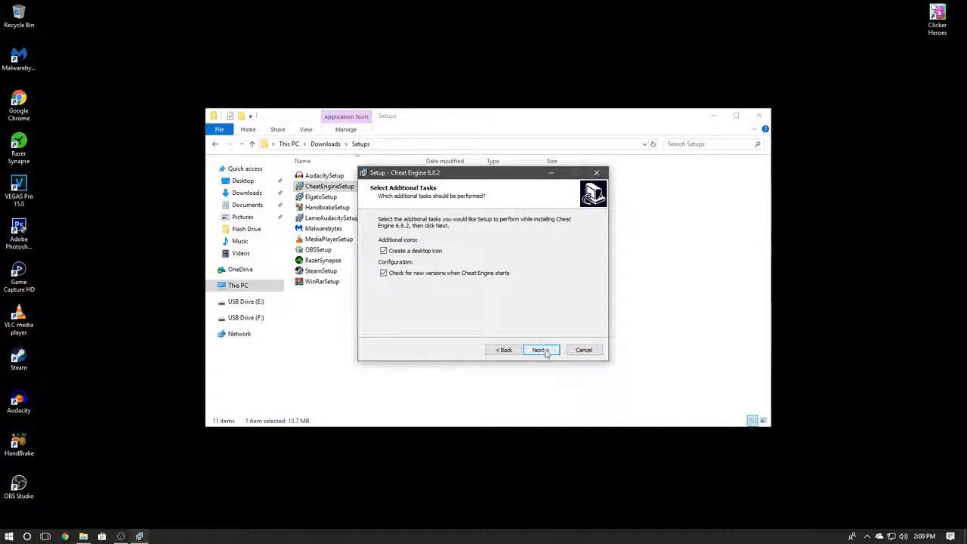
{"action": "left_click", "coordinate": [539, 350]}
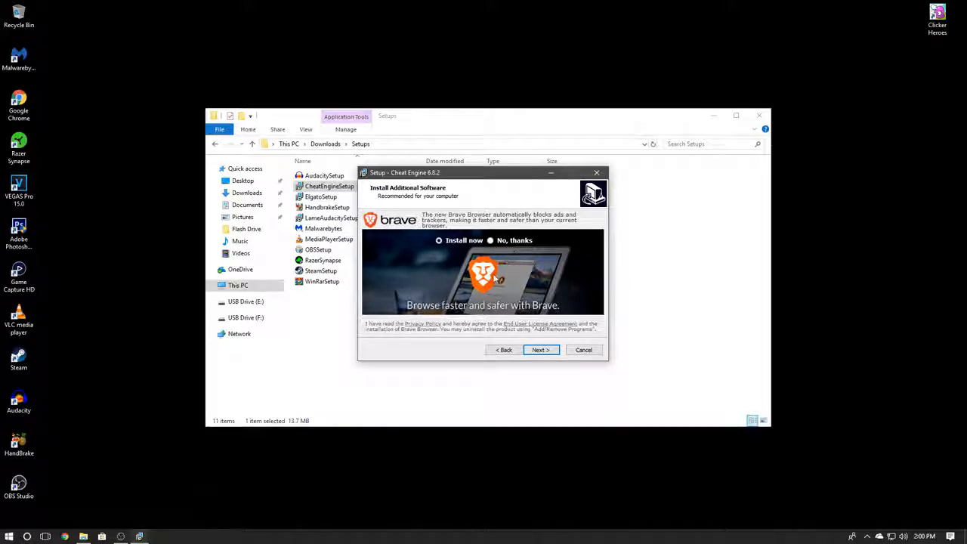
{"action": "left_click", "coordinate": [540, 349]}
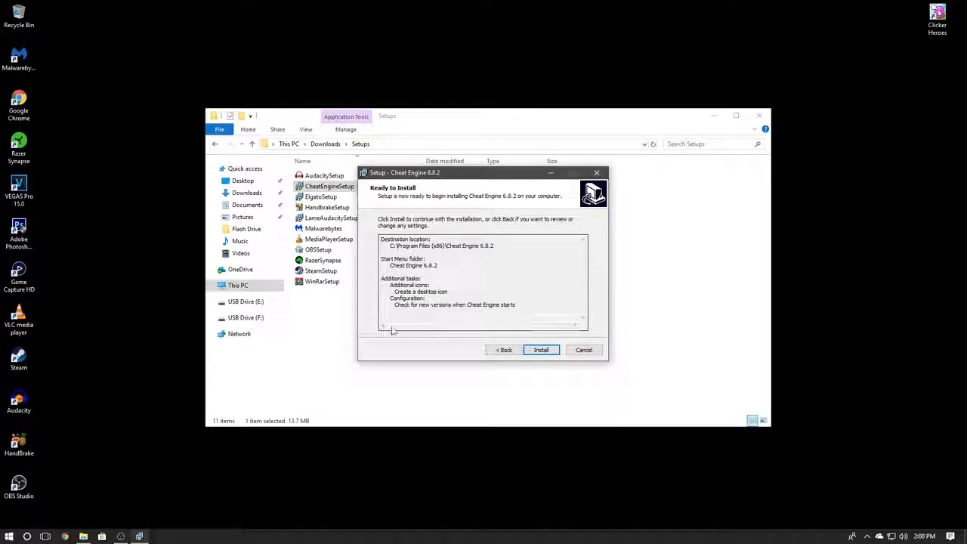
{"action": "mouse_move", "coordinate": [403, 325]}
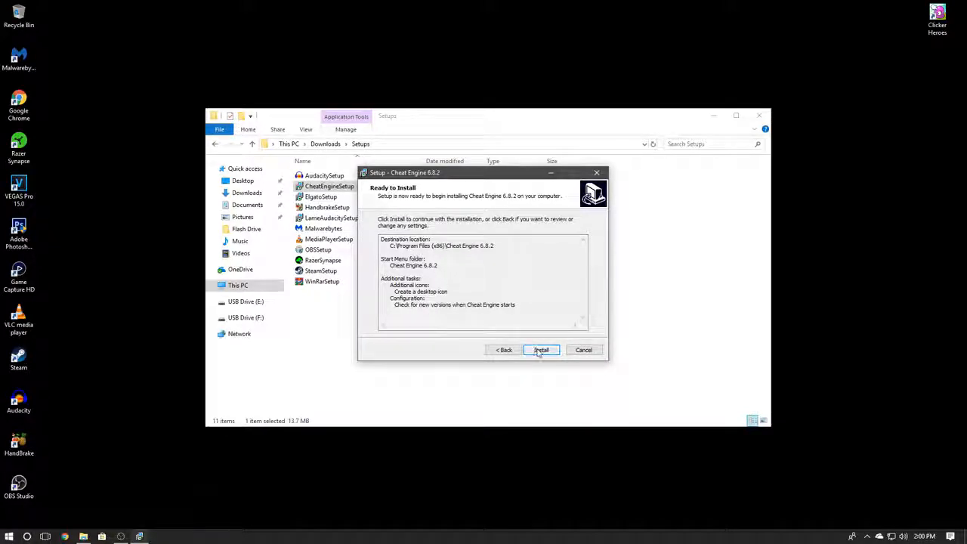
{"action": "left_click", "coordinate": [540, 350]}
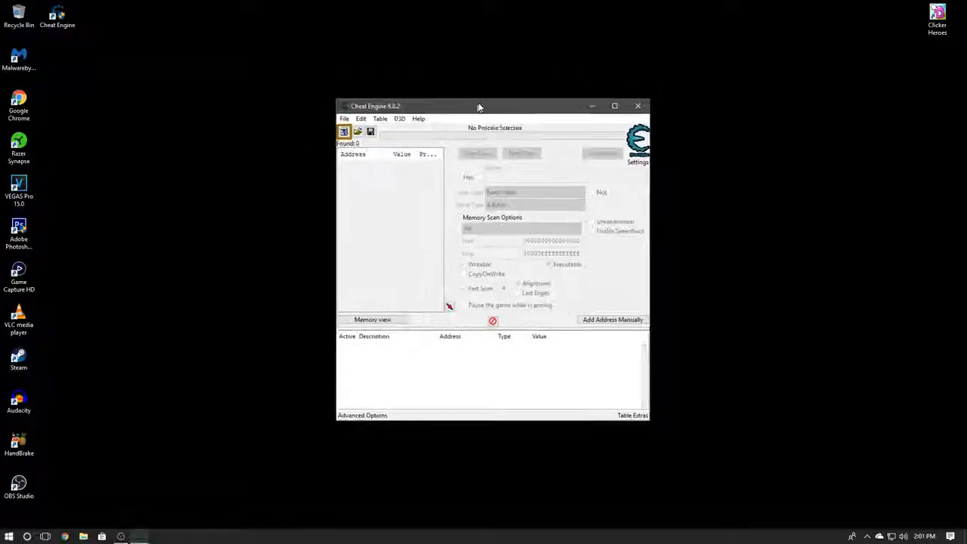
{"action": "left_click_drag", "start_coordinate": [477, 106], "coordinate": [476, 83]}
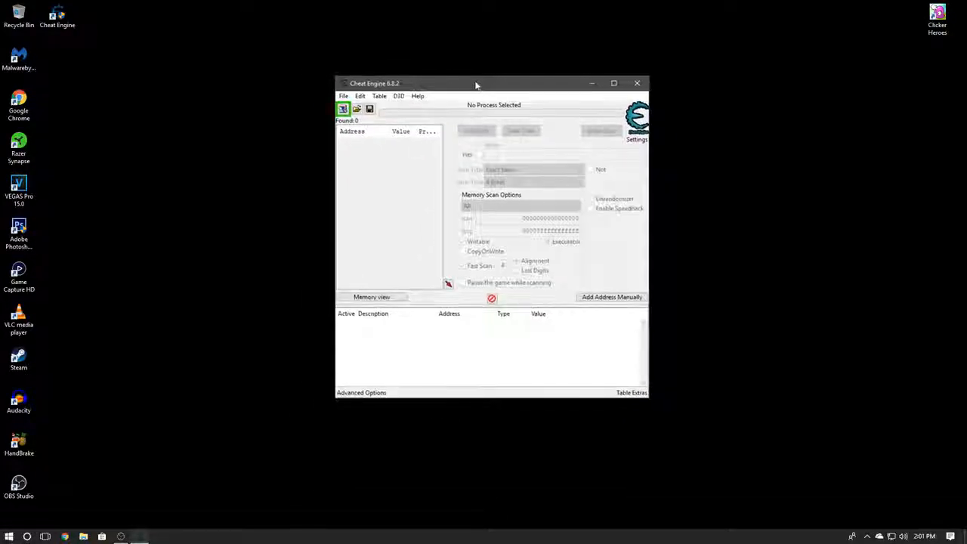
{"action": "left_click_drag", "start_coordinate": [476, 83], "coordinate": [451, 84]}
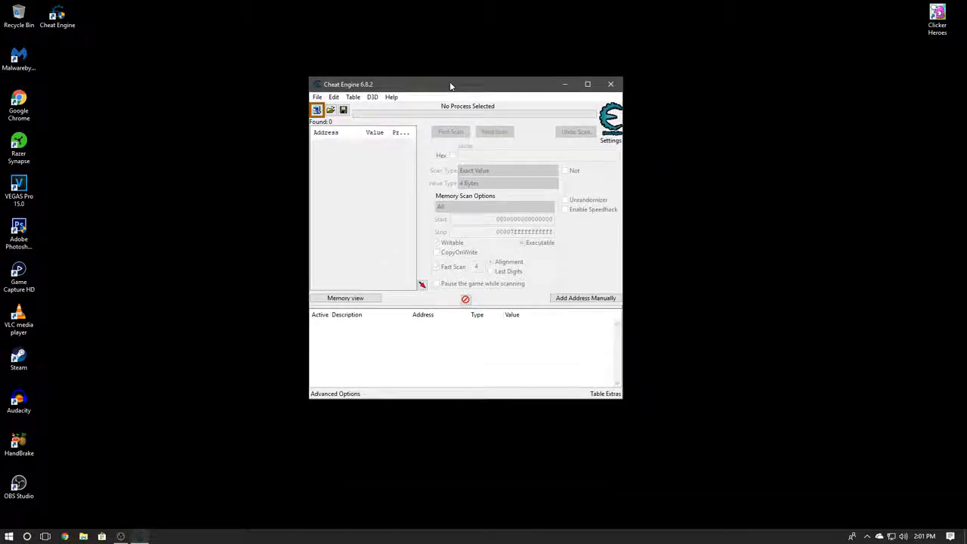
{"action": "left_click_drag", "start_coordinate": [450, 83], "coordinate": [456, 109]}
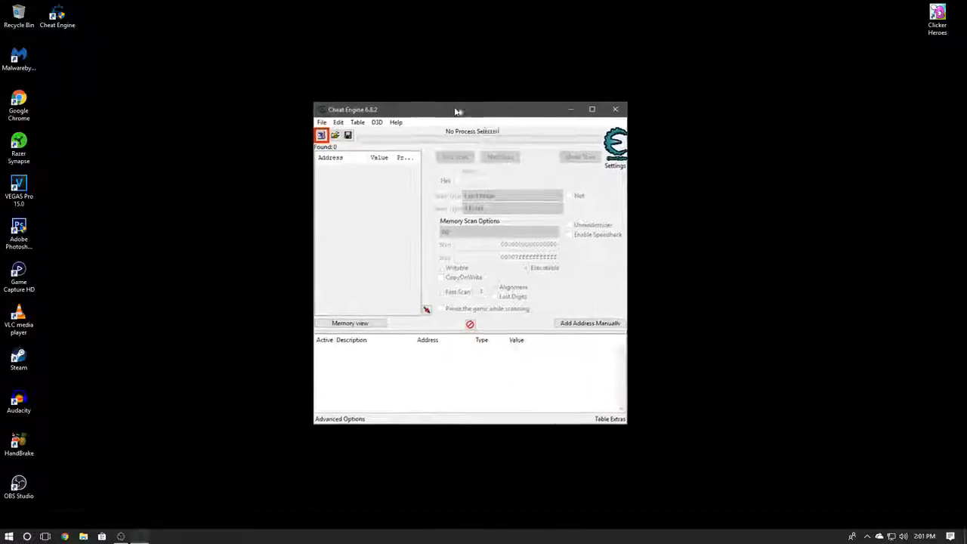
{"action": "left_click_drag", "start_coordinate": [456, 111], "coordinate": [459, 110]}
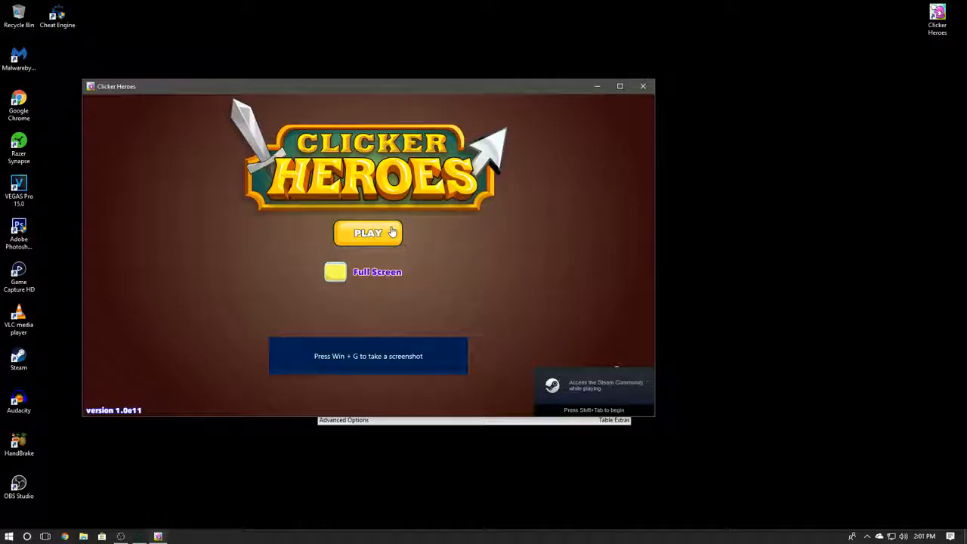
Step: Play Clicker Heroes, dismiss the pre-order popup, and hard-reset all progress
{"action": "left_click", "coordinate": [368, 233]}
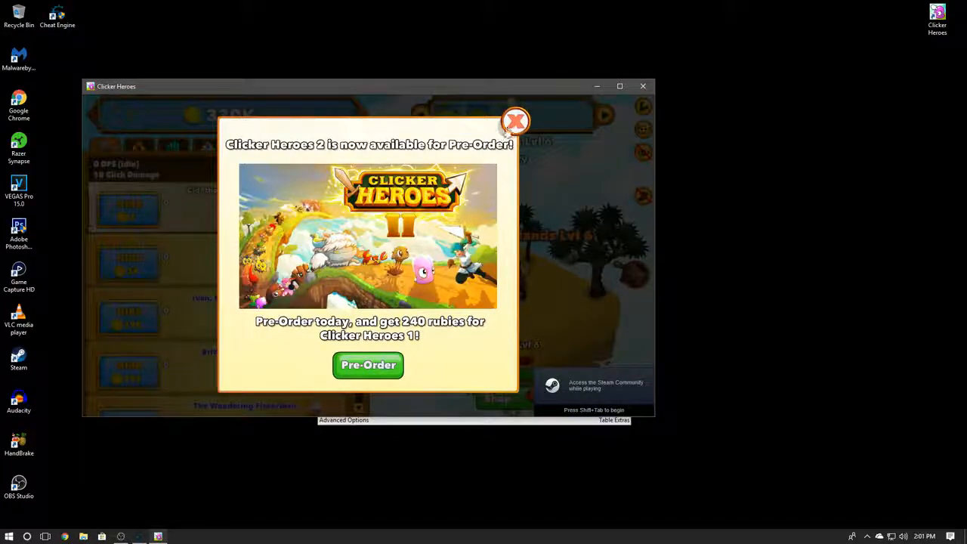
{"action": "left_click", "coordinate": [516, 121]}
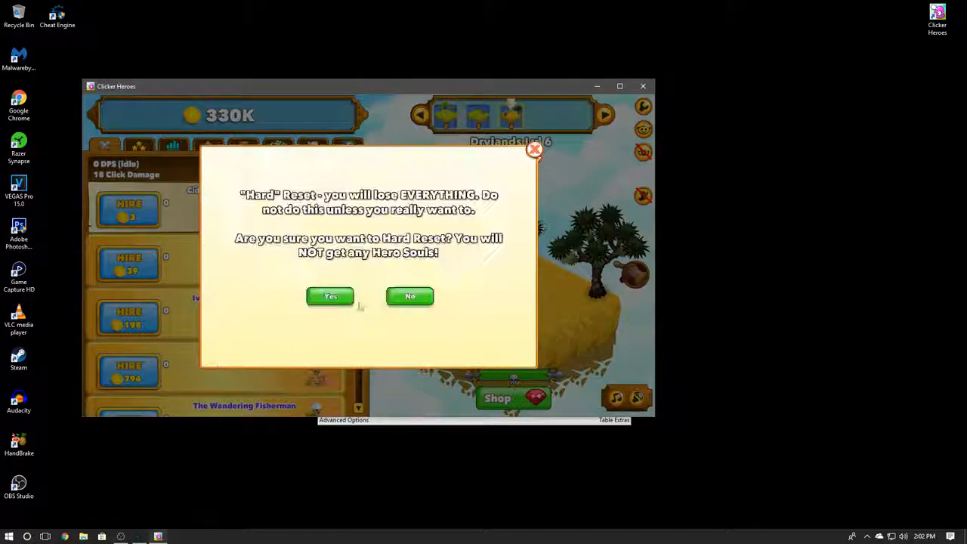
{"action": "left_click", "coordinate": [330, 296]}
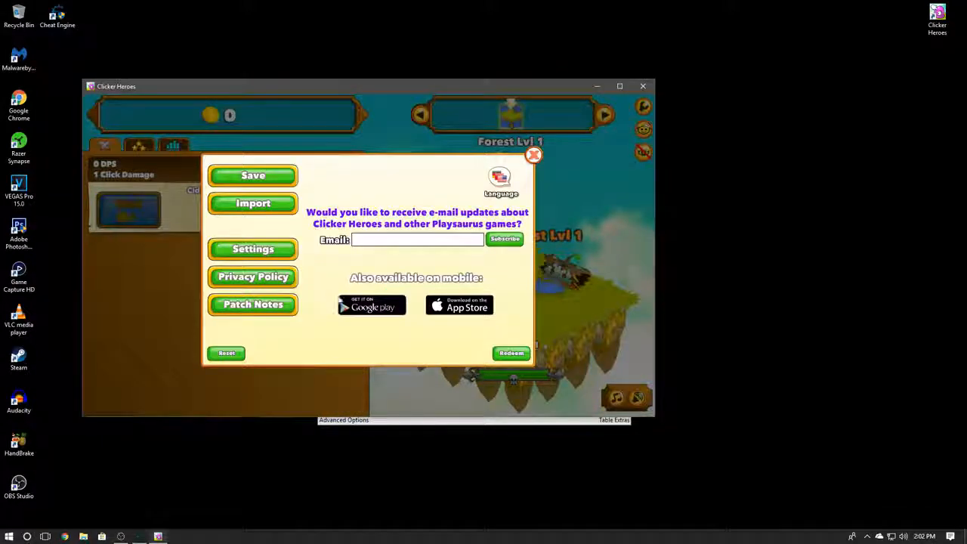
{"action": "left_click", "coordinate": [534, 155]}
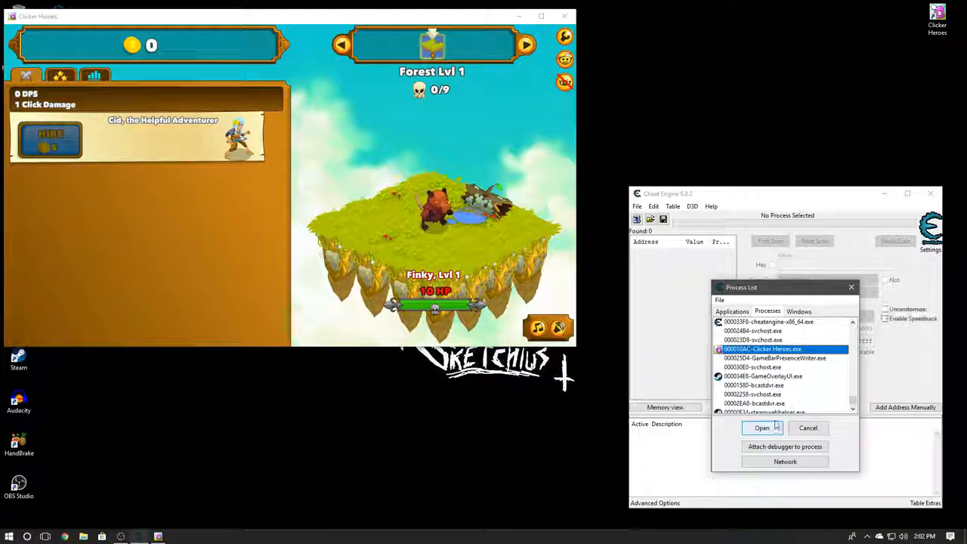
Step: Attach to Clicker Heroes.exe, then attack monsters to earn 7 gold
{"action": "left_click", "coordinate": [762, 427]}
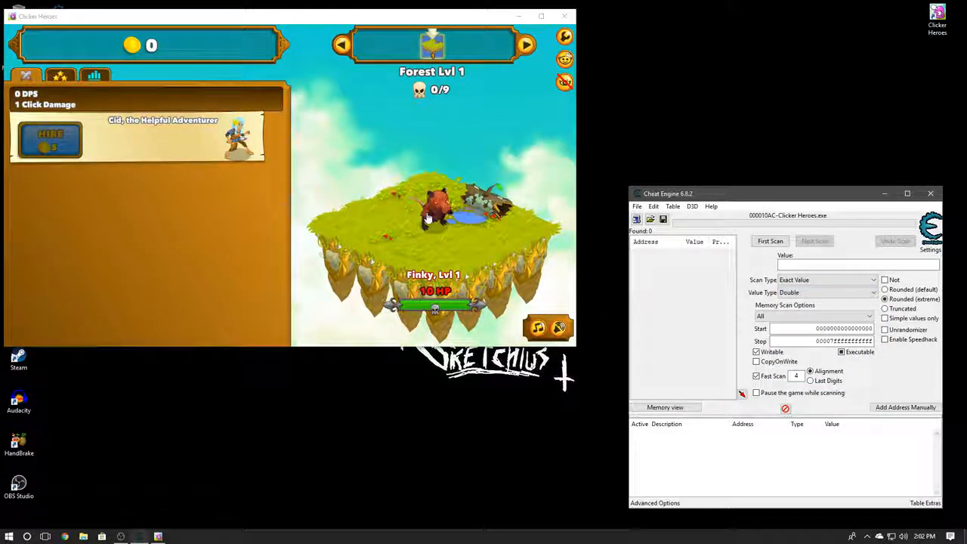
{"action": "left_click", "coordinate": [441, 211]}
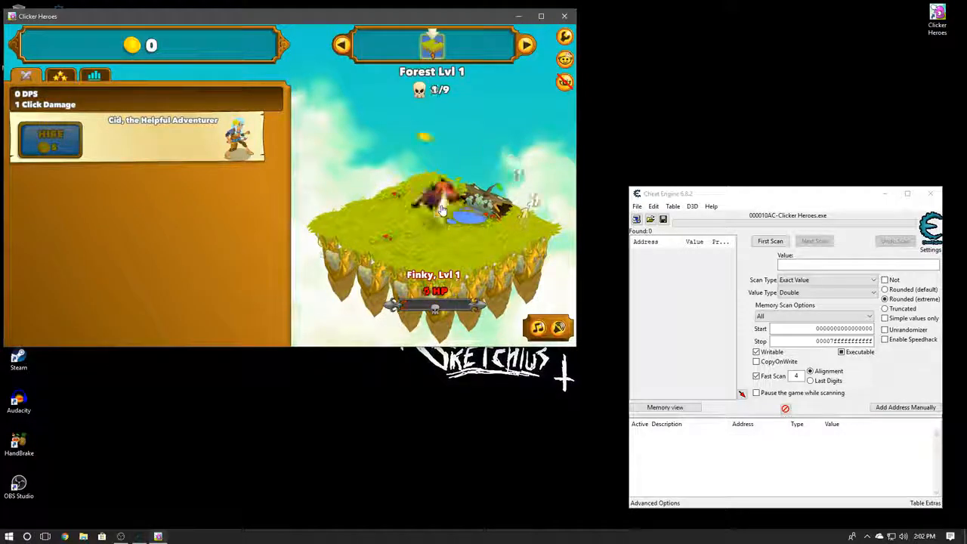
{"action": "left_click", "coordinate": [442, 210]}
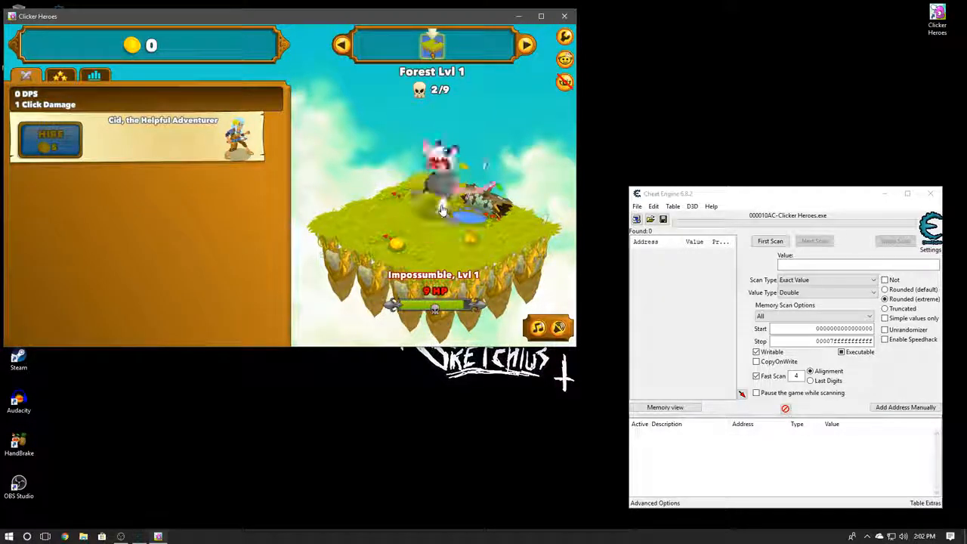
{"action": "left_click", "coordinate": [438, 212]}
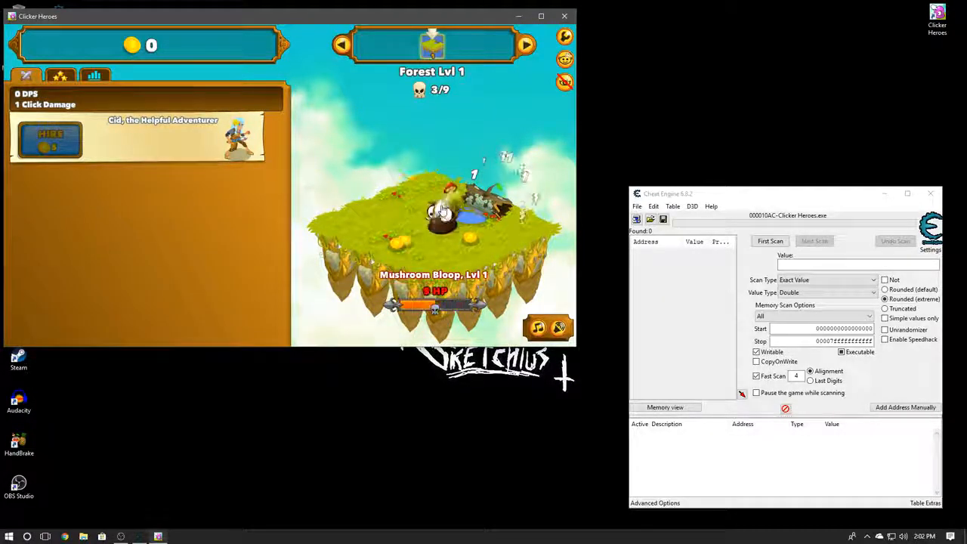
{"action": "left_click", "coordinate": [442, 211]}
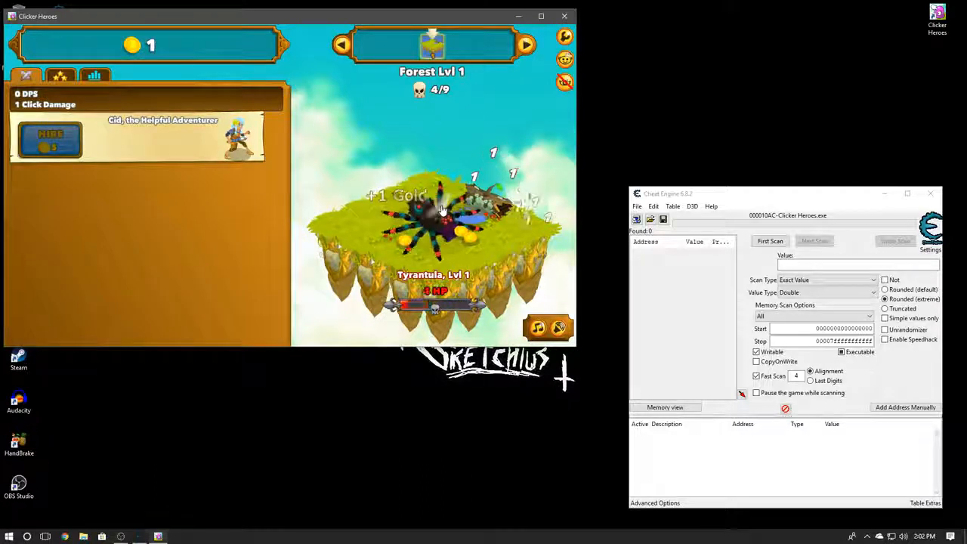
{"action": "left_click", "coordinate": [435, 219]}
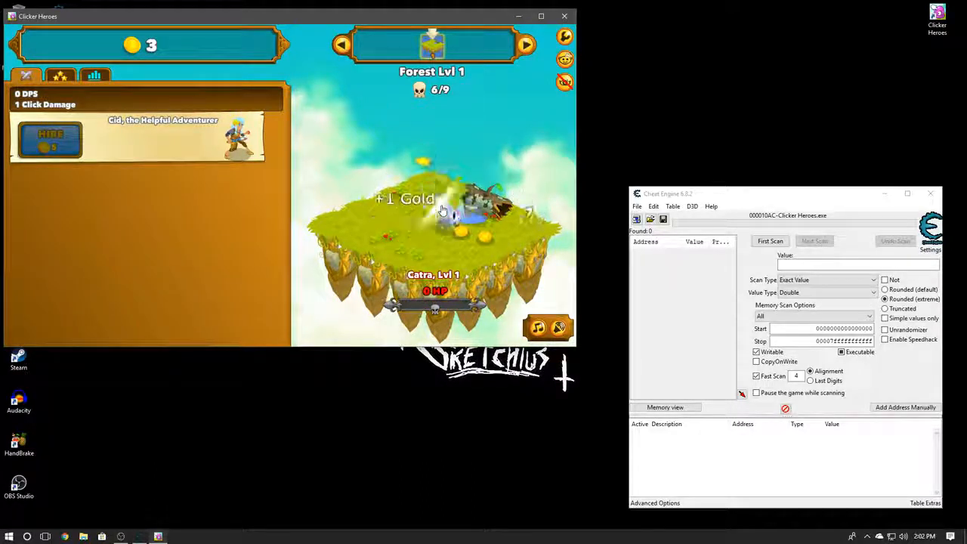
{"action": "left_click", "coordinate": [433, 219]}
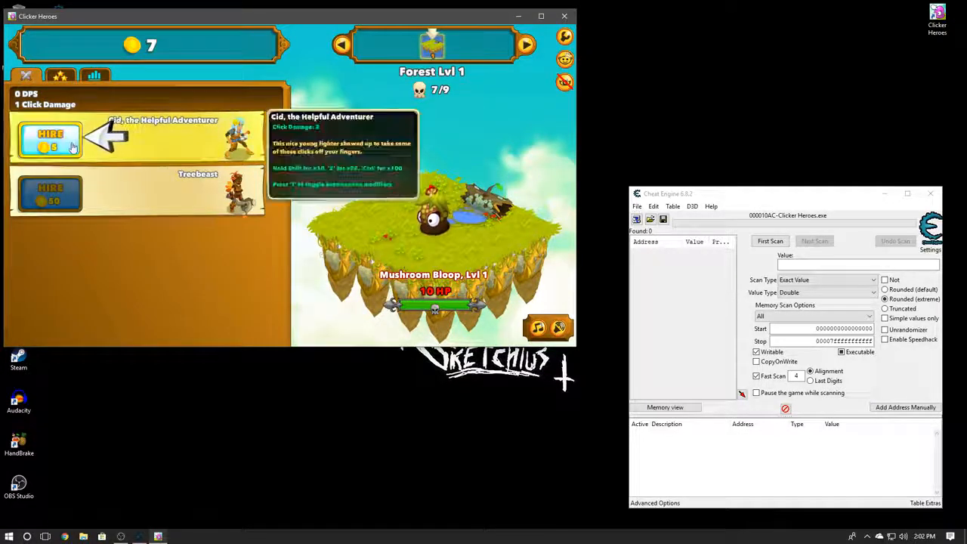
Step: Hire Cid, scan for his level, then next-scan for value 2 to reach 2,755 results
{"action": "left_click", "coordinate": [50, 140]}
{"action": "type", "text": "2"}
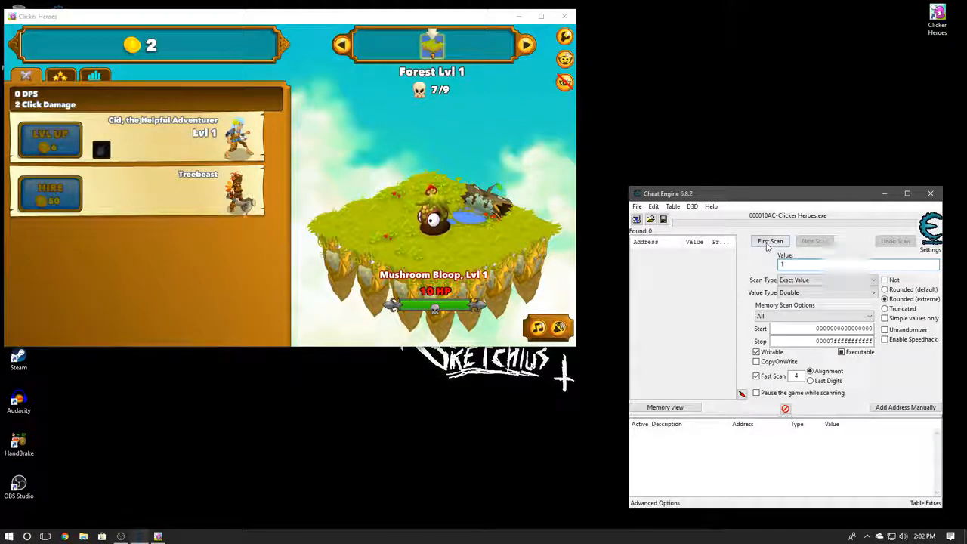
{"action": "left_click", "coordinate": [770, 240]}
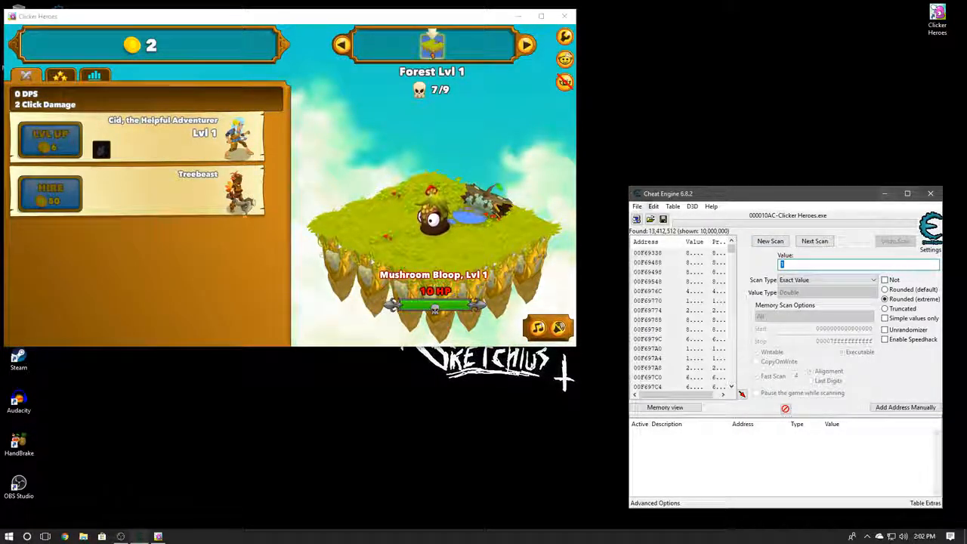
{"action": "left_click_drag", "start_coordinate": [668, 194], "coordinate": [643, 171]}
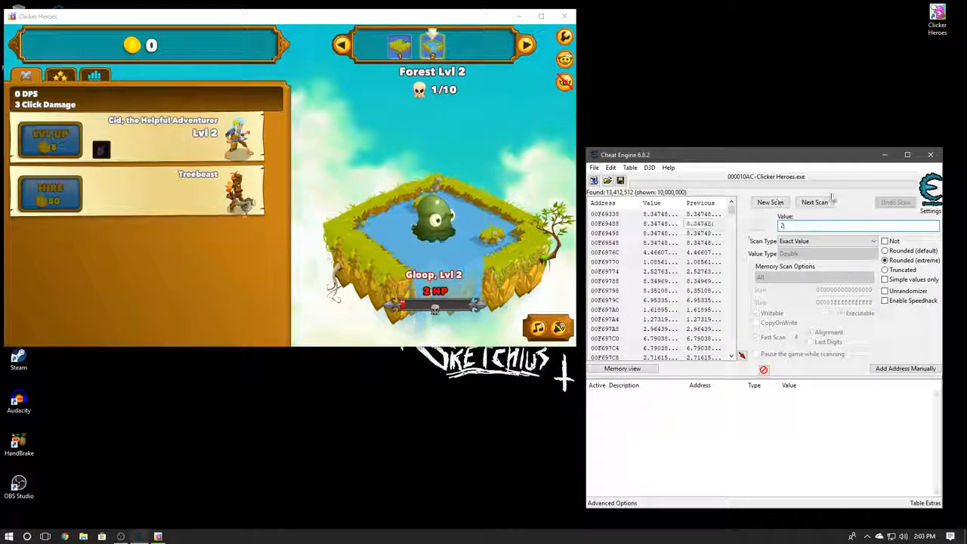
{"action": "left_click", "coordinate": [814, 202]}
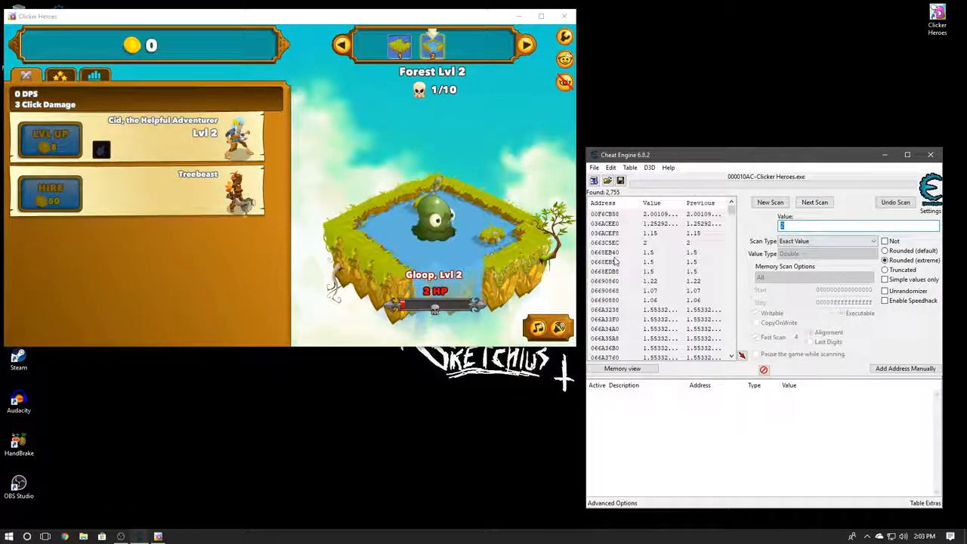
{"action": "left_click", "coordinate": [649, 241]}
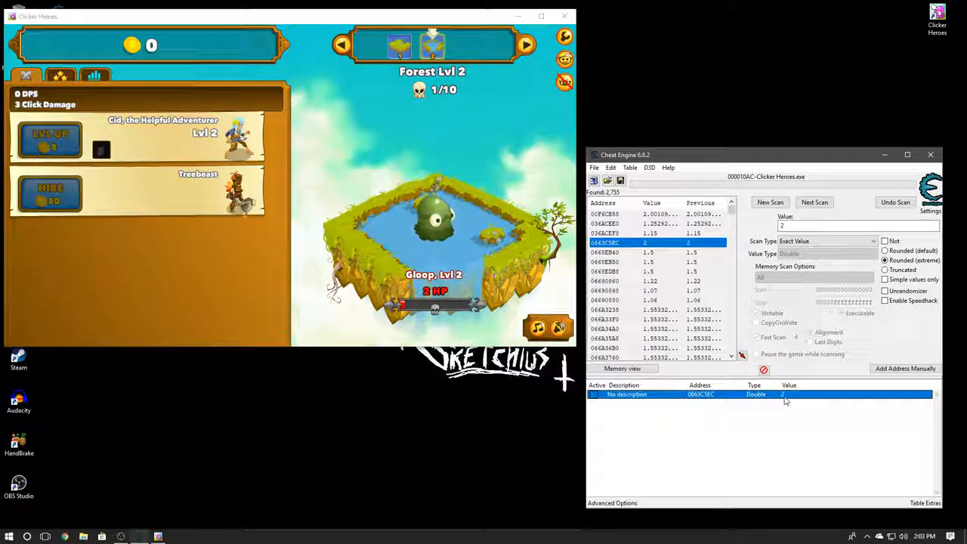
Step: Set the added candidate address's value to 1000000
{"action": "double_click", "coordinate": [782, 394]}
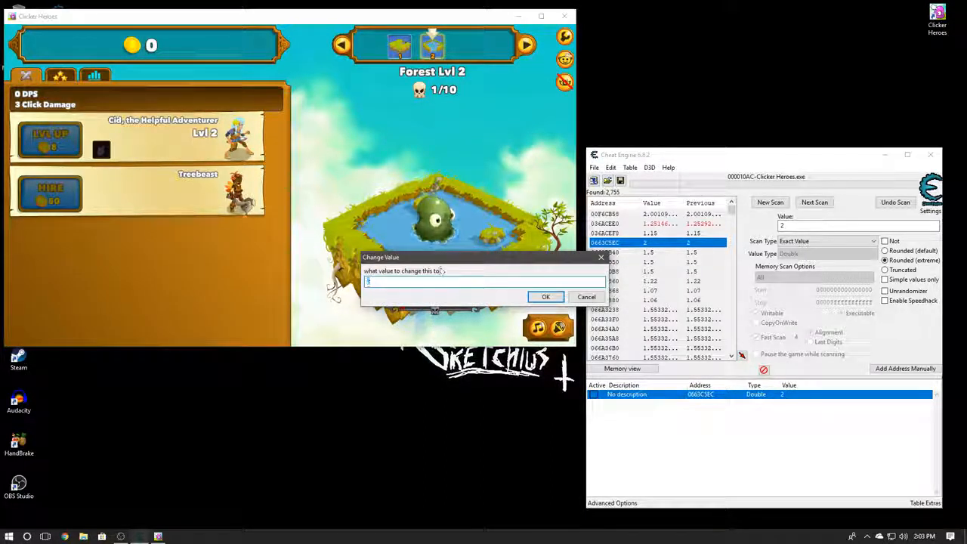
{"action": "type", "text": "1000"}
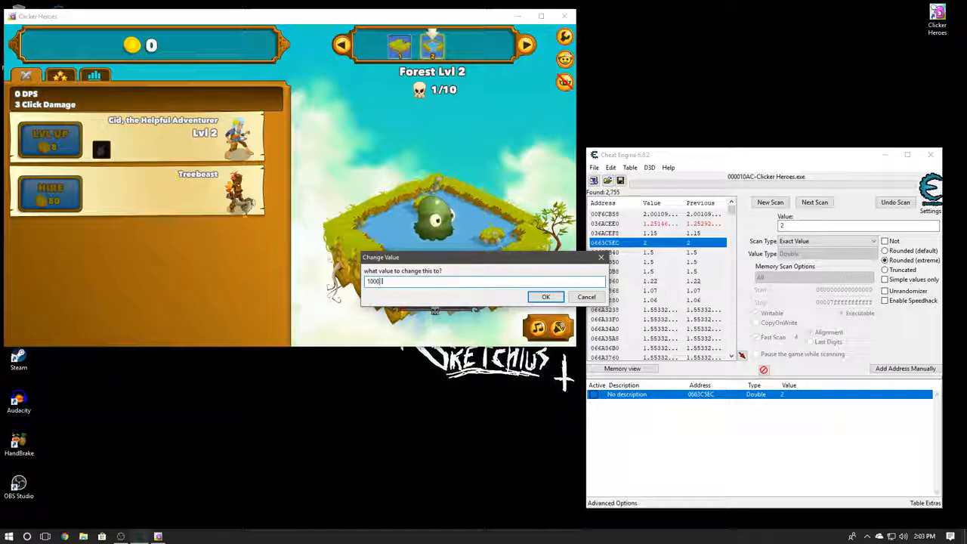
{"action": "left_click", "coordinate": [546, 296]}
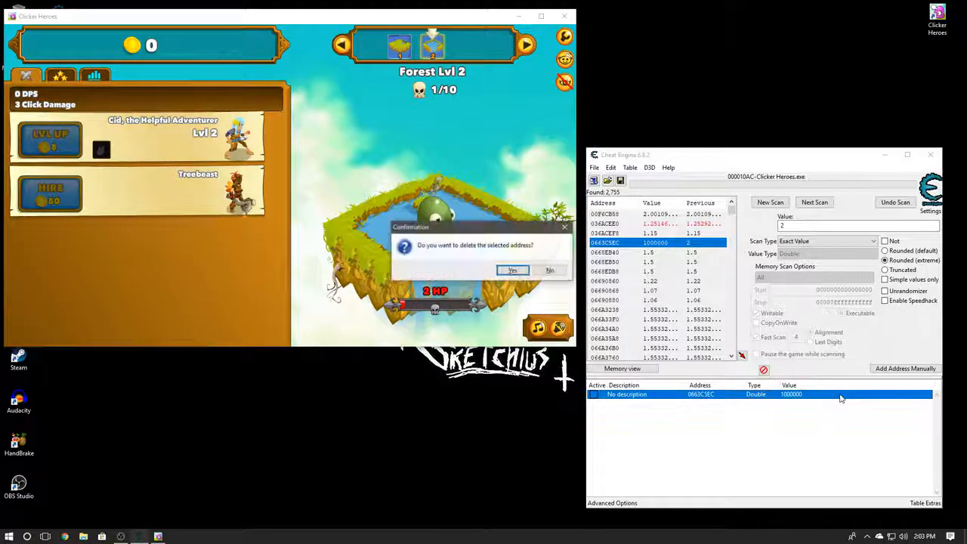
Step: Remove the wrong address from the table and level Cid up to test again
{"action": "left_click", "coordinate": [513, 271]}
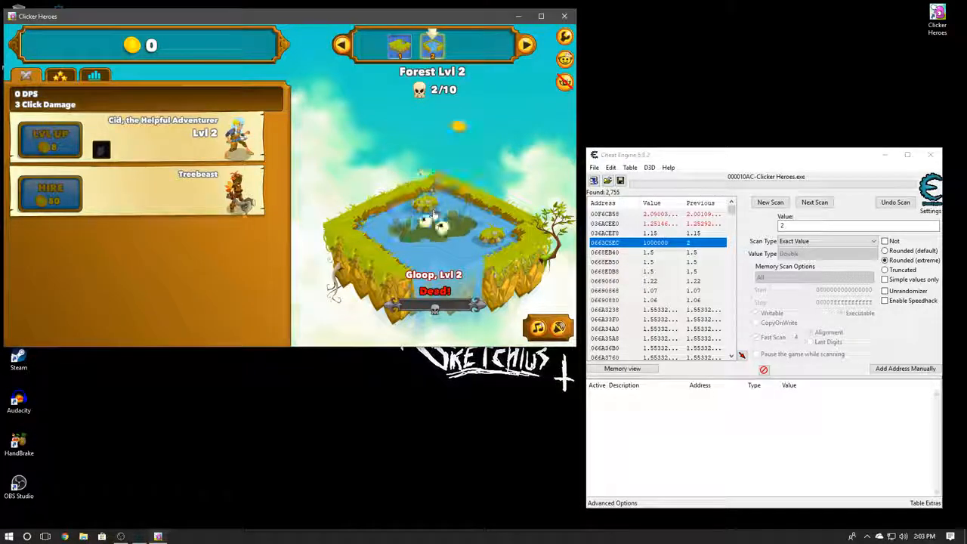
{"action": "left_click", "coordinate": [435, 212]}
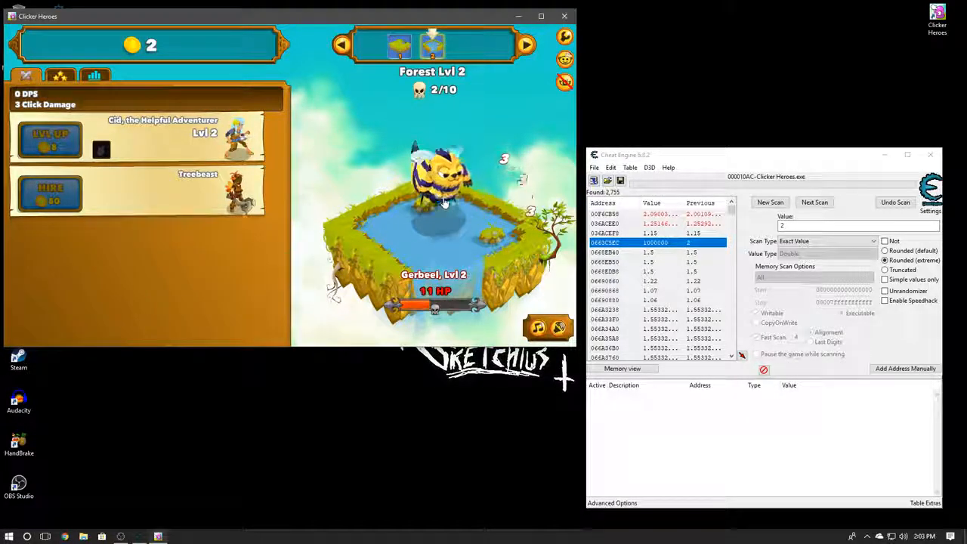
{"action": "left_click", "coordinate": [442, 200]}
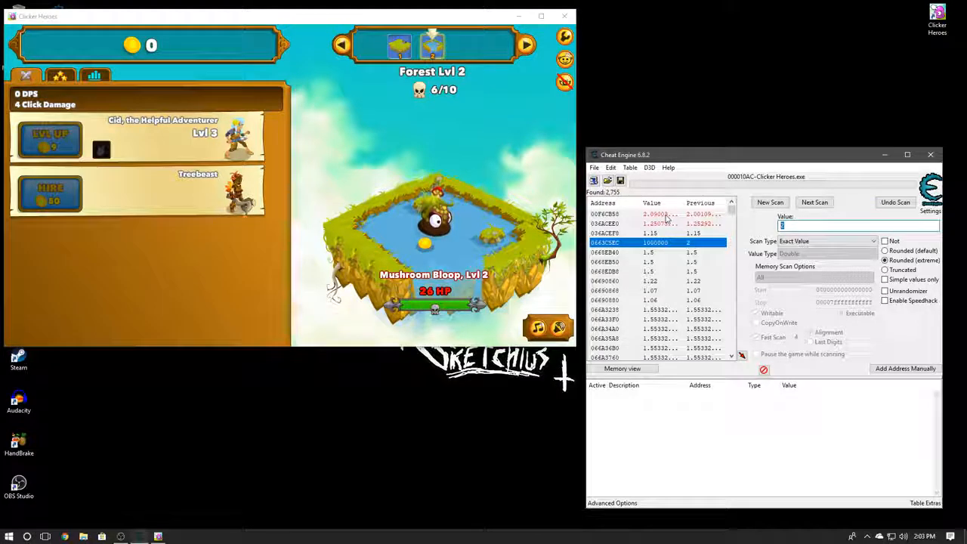
Step: Rescan for value 3 to reach 29 addresses, level Cid to 4 and add the changed addresses
{"action": "left_click", "coordinate": [815, 202]}
{"action": "type", "text": "3"}
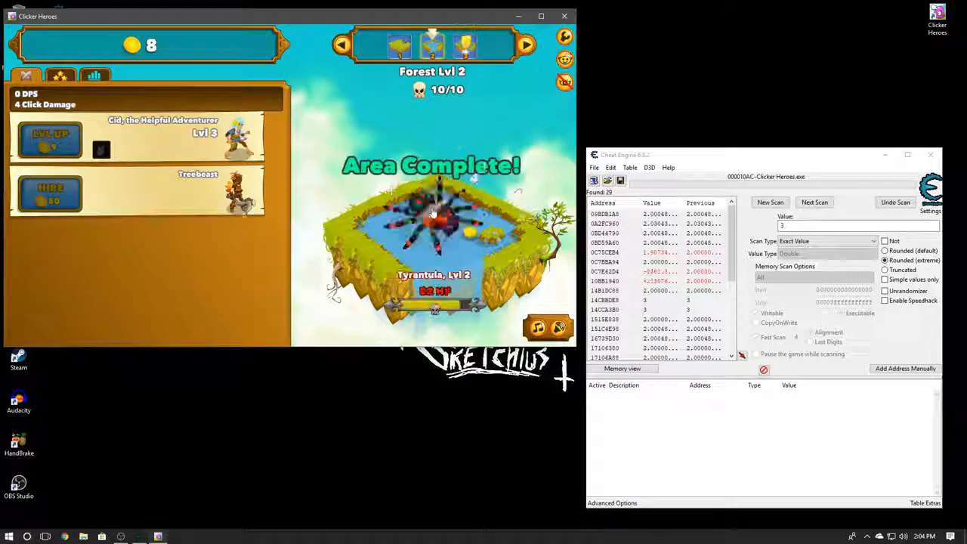
{"action": "left_click", "coordinate": [50, 140]}
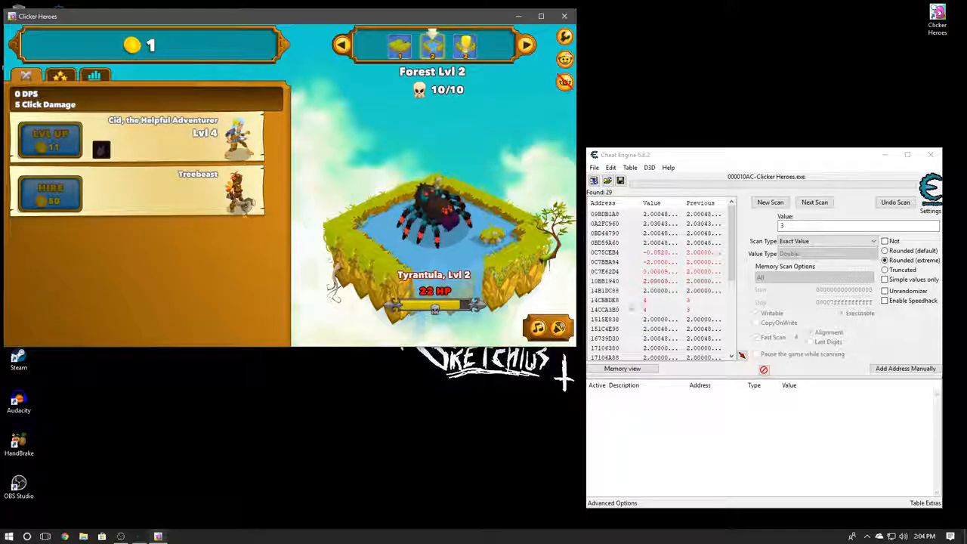
{"action": "left_click", "coordinate": [645, 300]}
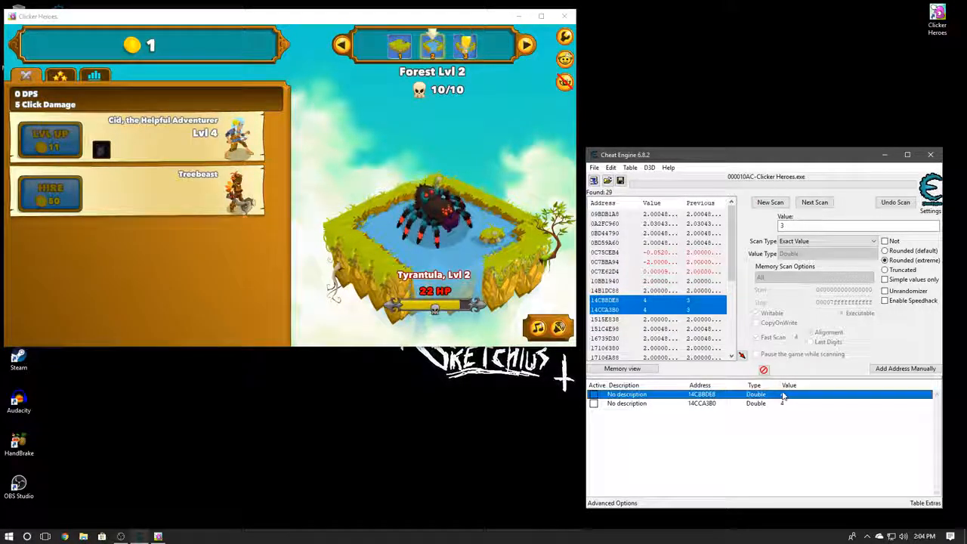
Step: Set the first candidate address to 1000000 and delete the unused second address
{"action": "double_click", "coordinate": [784, 393]}
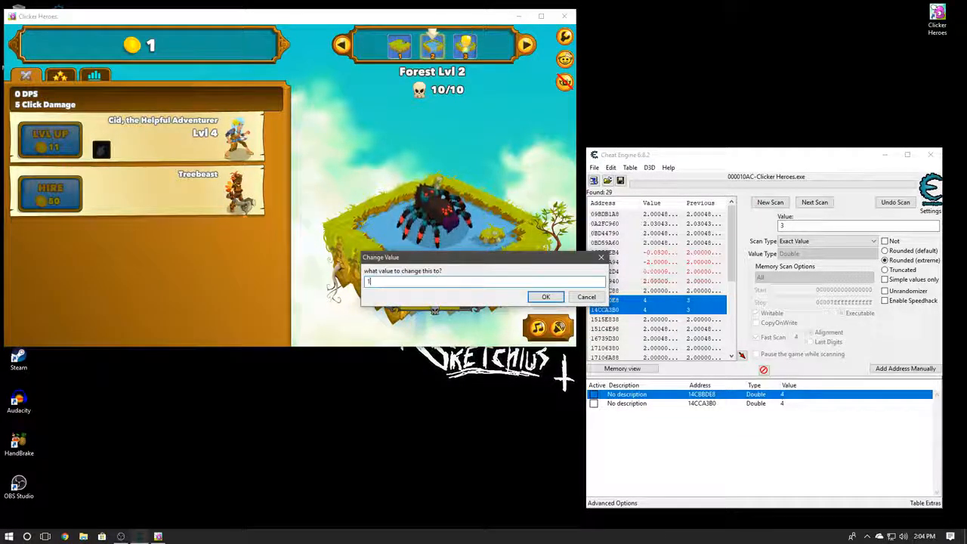
{"action": "type", "text": "1000000"}
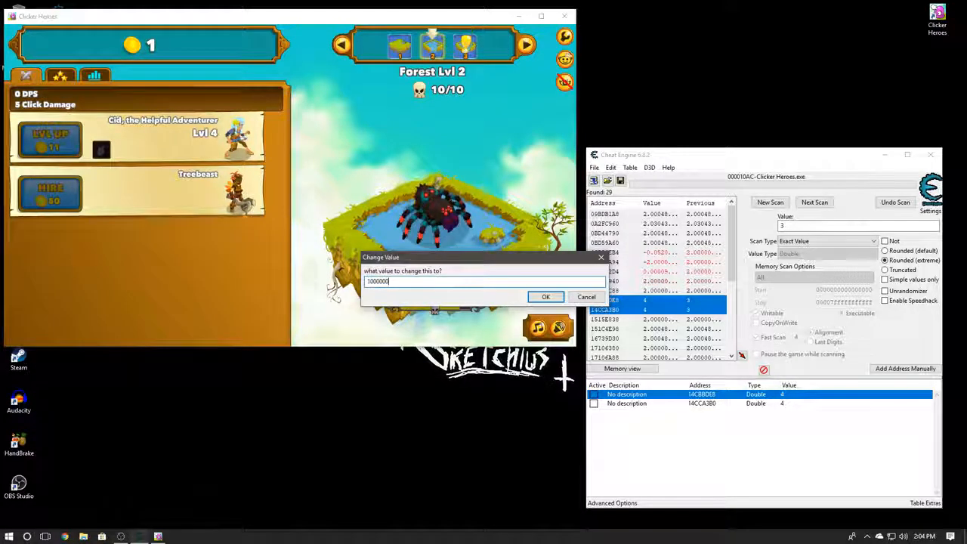
{"action": "left_click", "coordinate": [545, 296]}
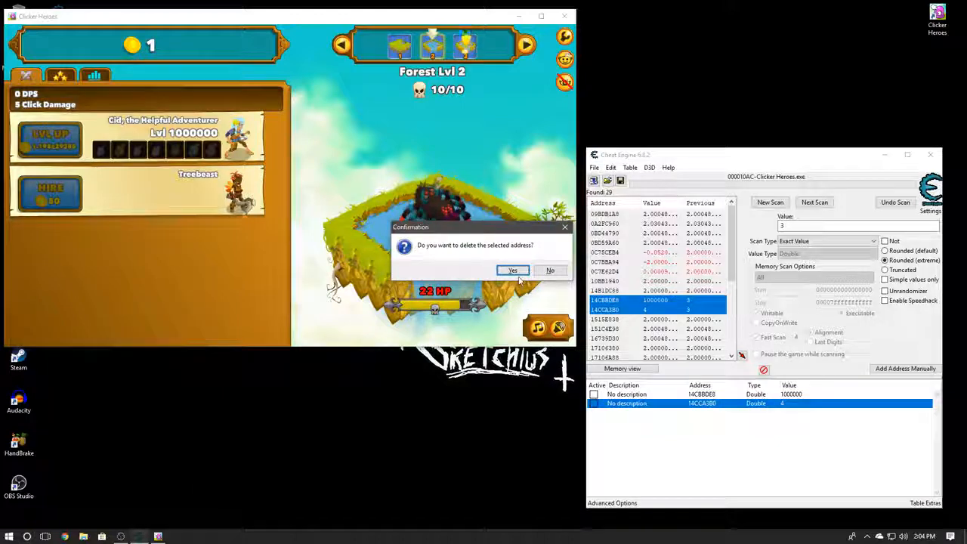
{"action": "left_click", "coordinate": [513, 271]}
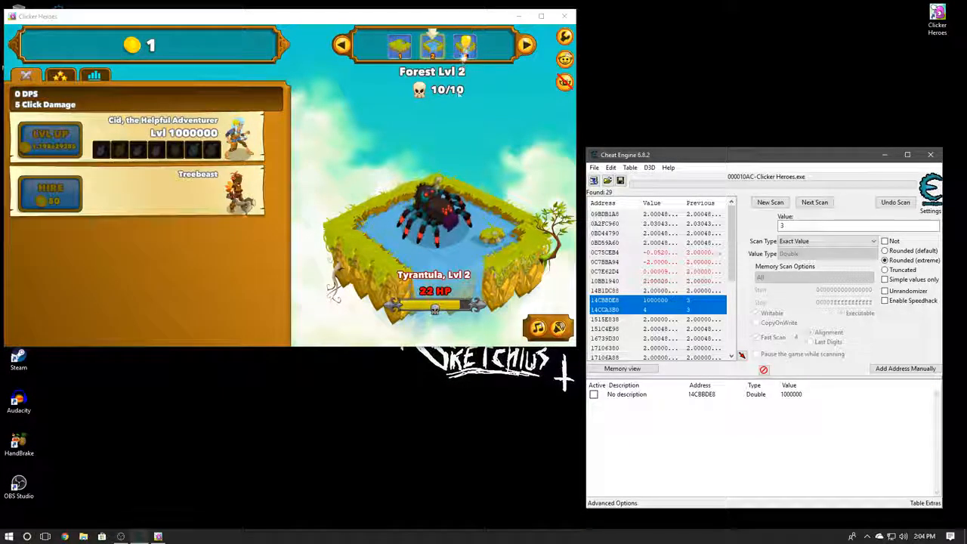
Step: Attack the Angry Potato monster to test Cid at level 1,000,000
{"action": "left_click", "coordinate": [435, 219]}
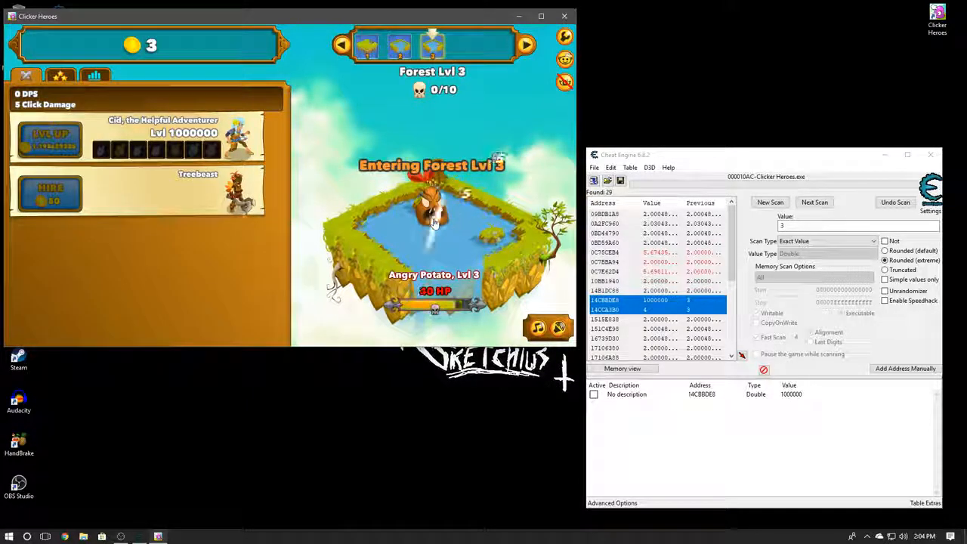
{"action": "left_click", "coordinate": [434, 219]}
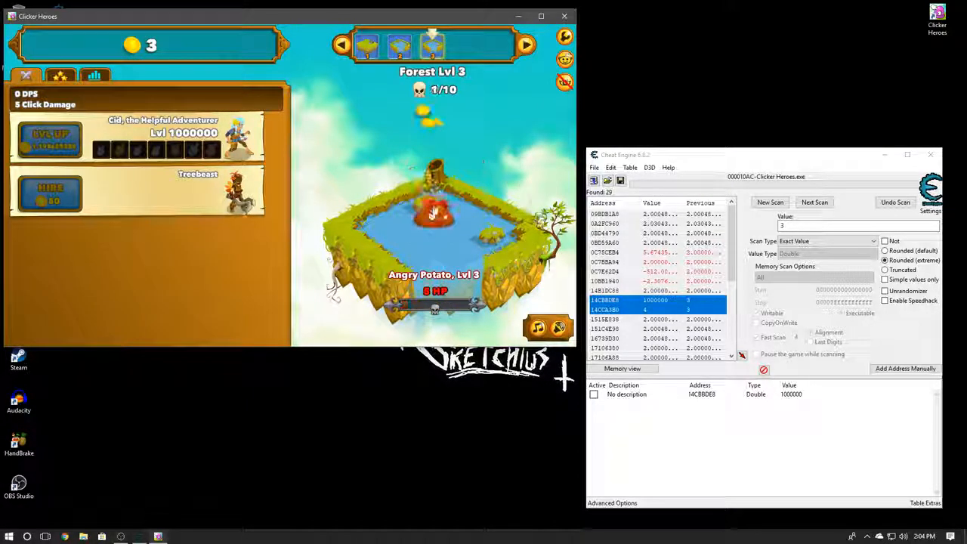
{"action": "left_click", "coordinate": [435, 219]}
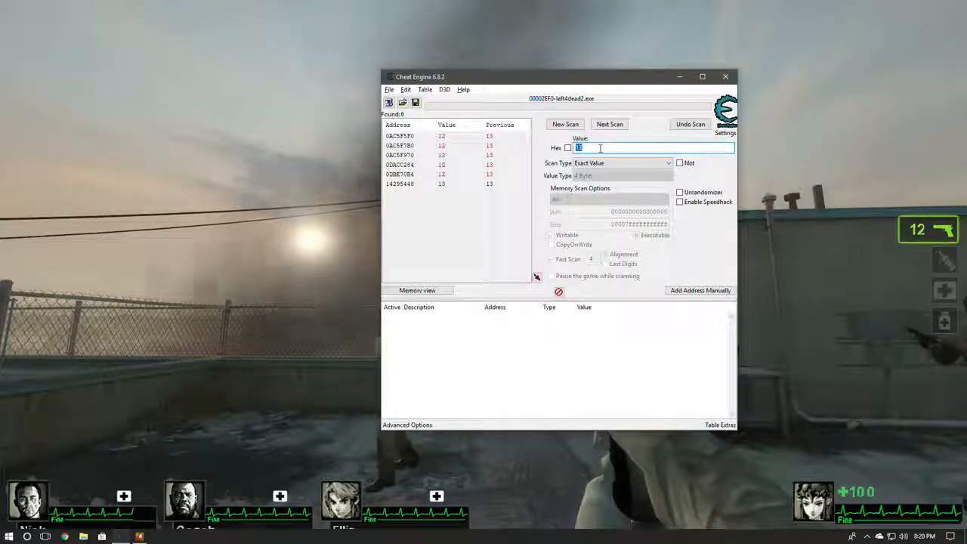
Step: Rescan for 12, select all five ammo addresses and set their value to 15
{"action": "left_click", "coordinate": [609, 124]}
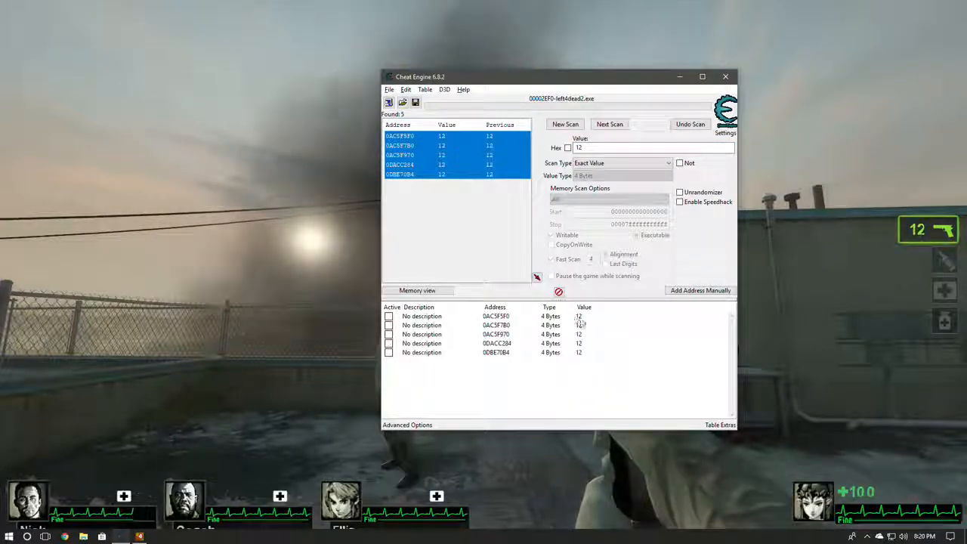
{"action": "left_click", "coordinate": [496, 316]}
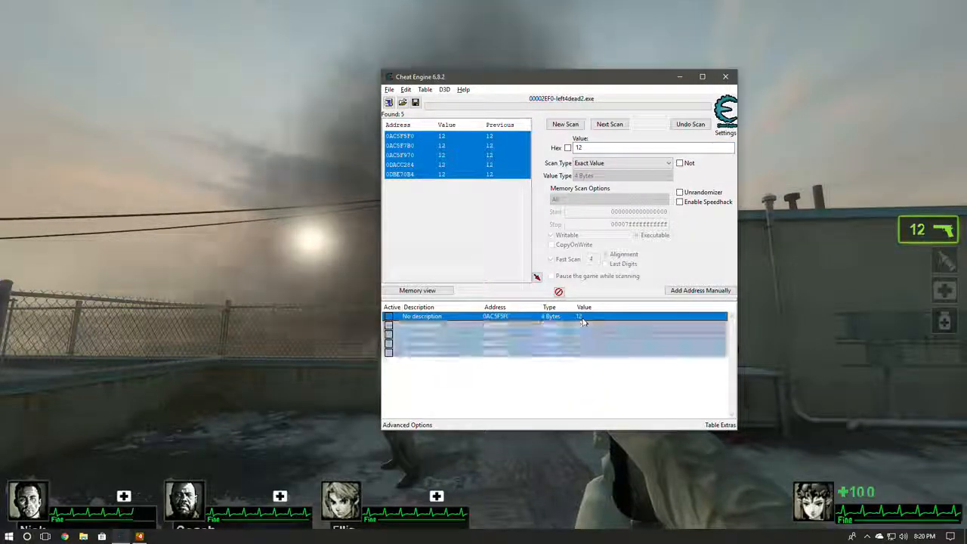
{"action": "double_click", "coordinate": [579, 316]}
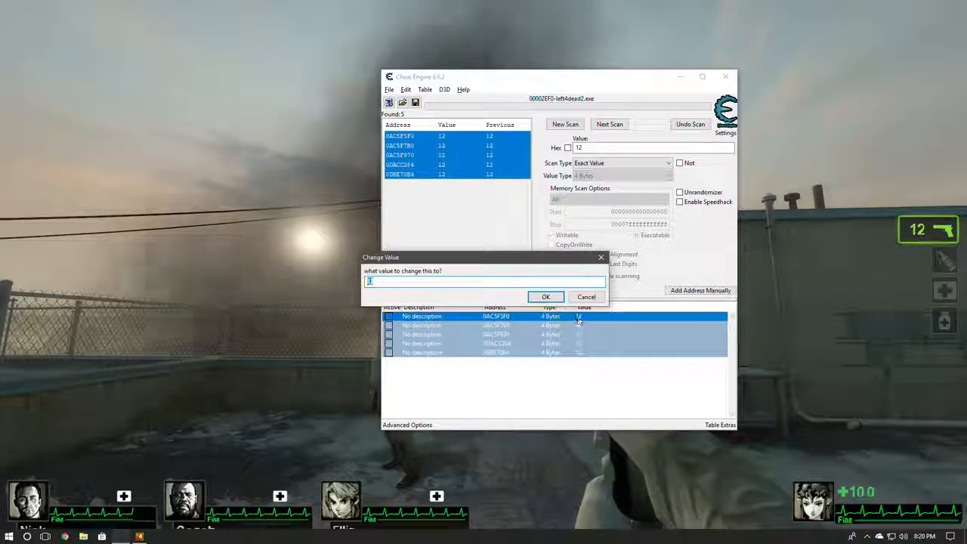
{"action": "left_click", "coordinate": [546, 296]}
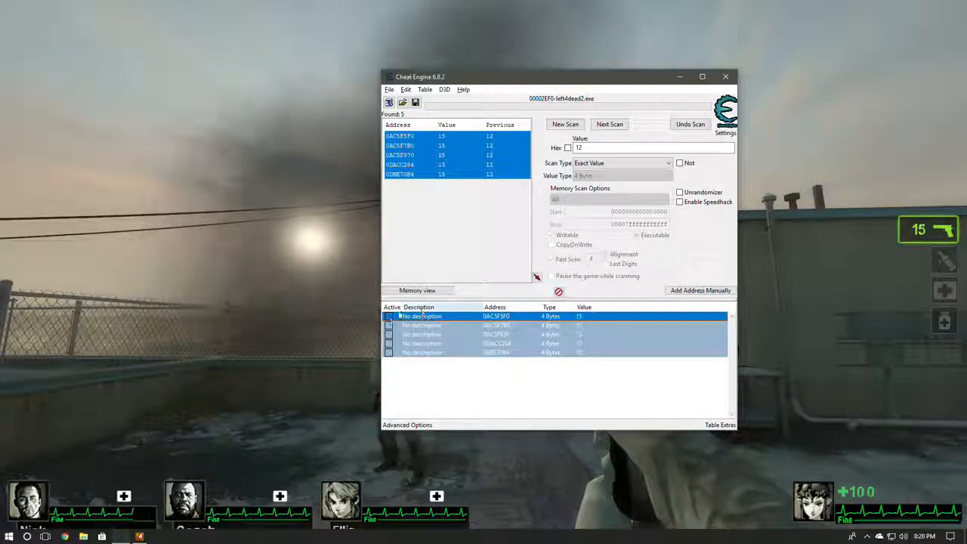